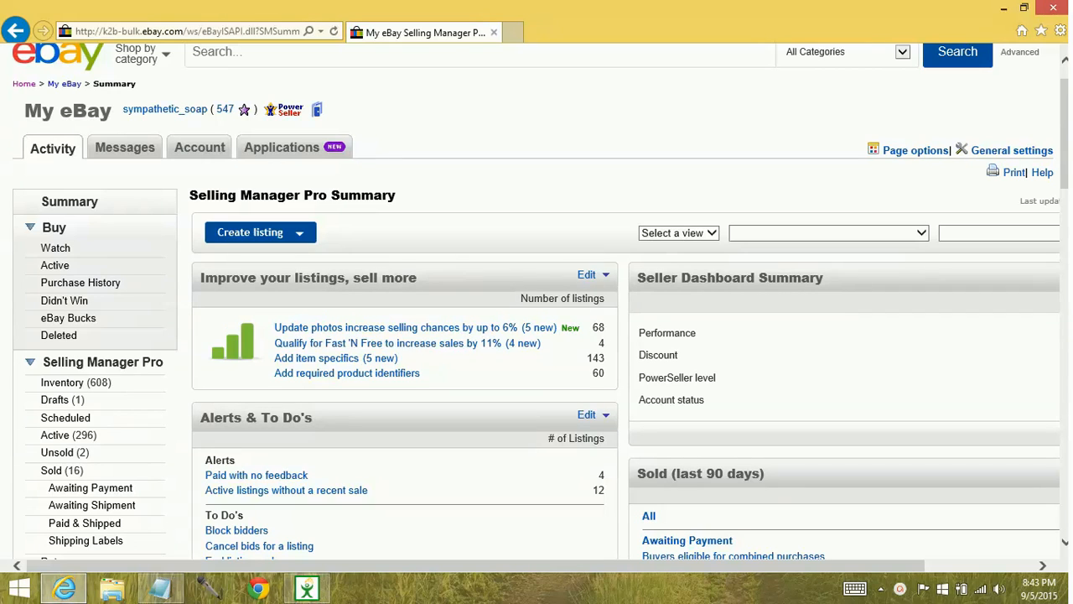
pyautogui.moveTo(467, 231)
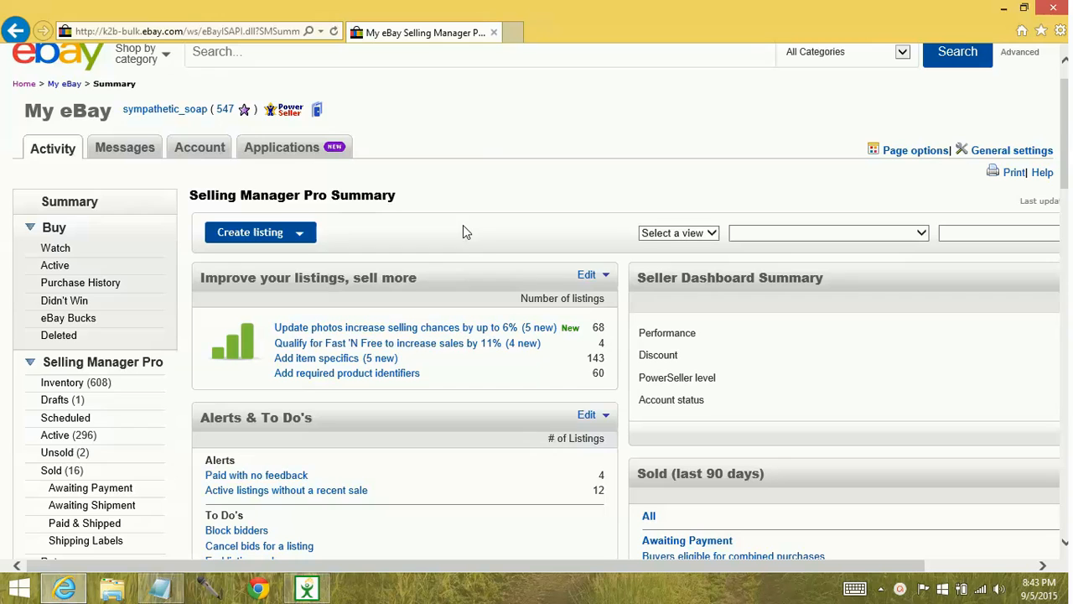
pyautogui.moveTo(402, 199)
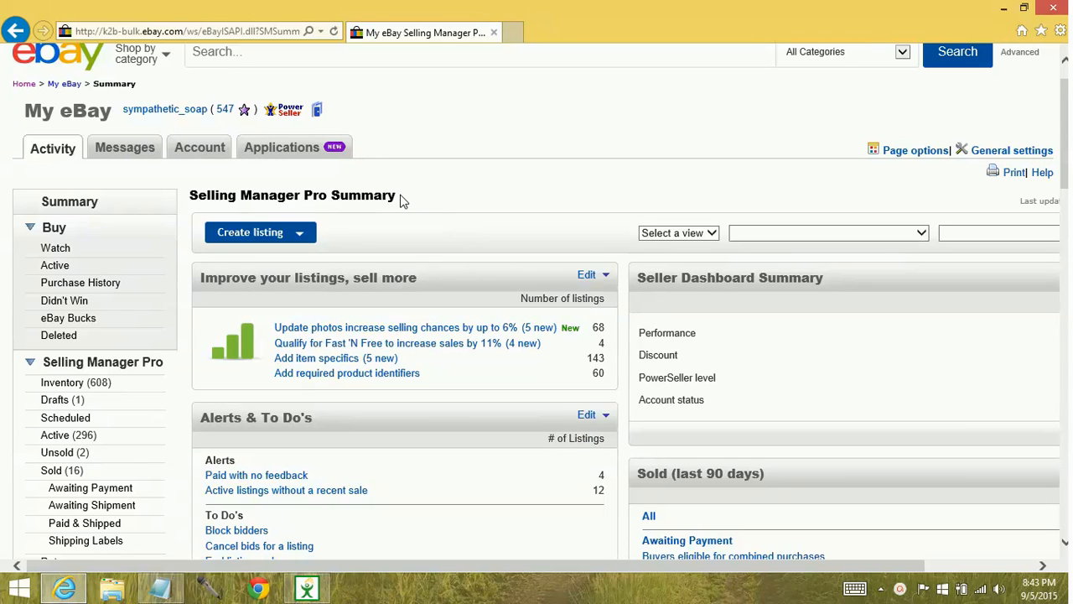
# Step: Go to the Reporting section from the left sidebar of the summary page
pyautogui.scroll(-3)
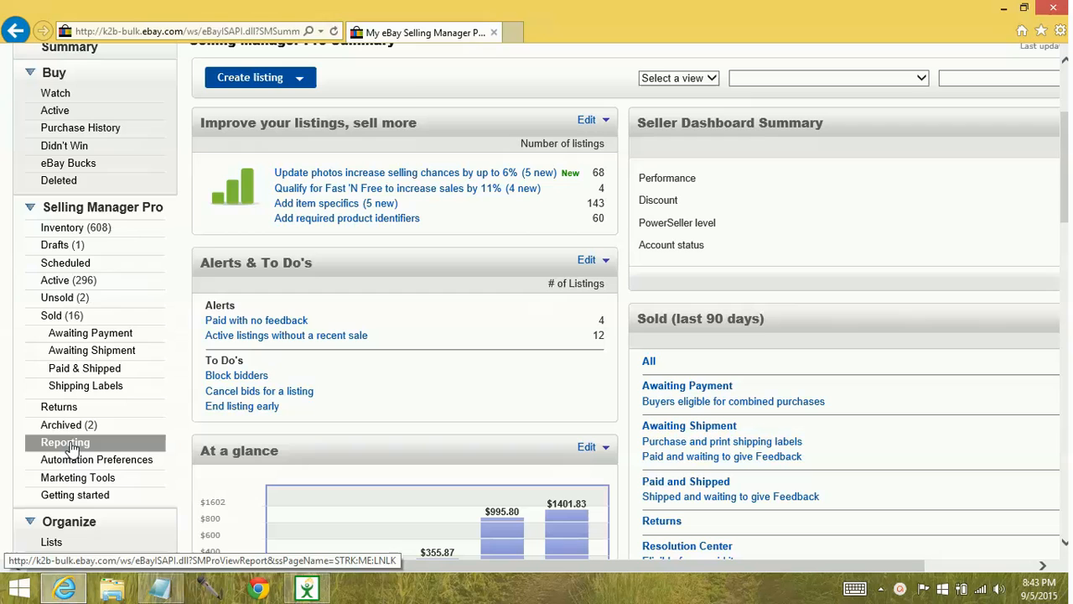
pyautogui.click(64, 443)
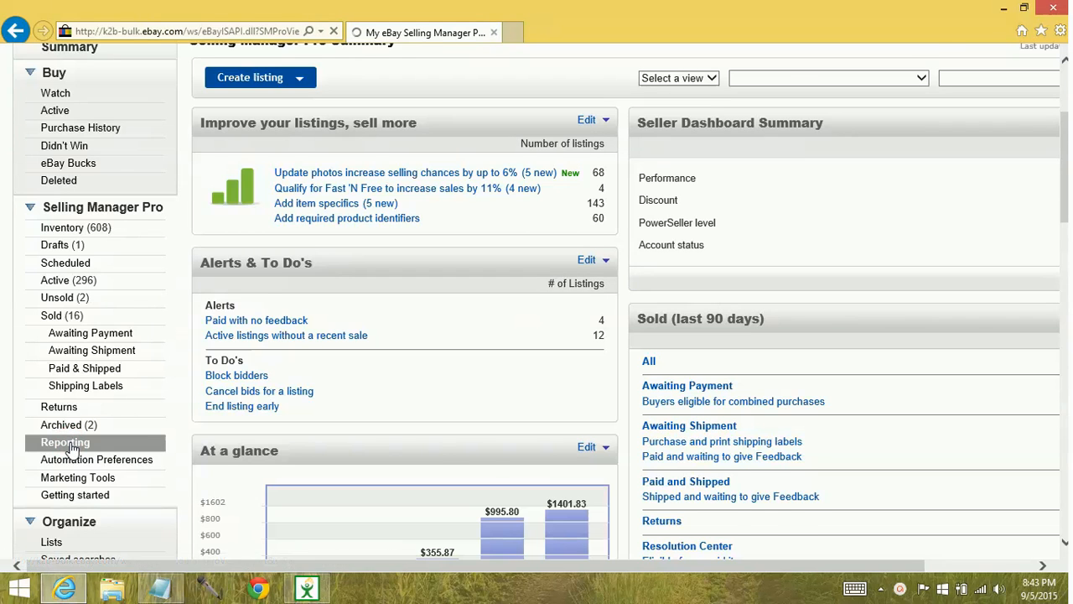
# Step: Request a refreshed sales report via the Refresh Report link and wait for the generation notice
pyautogui.click(64, 443)
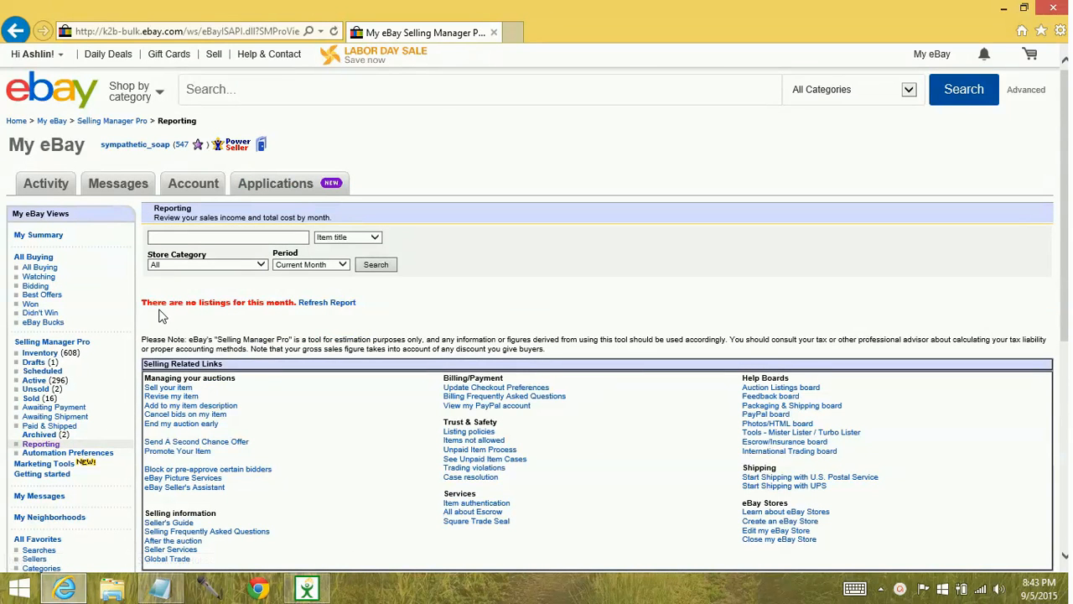
pyautogui.moveTo(205, 314)
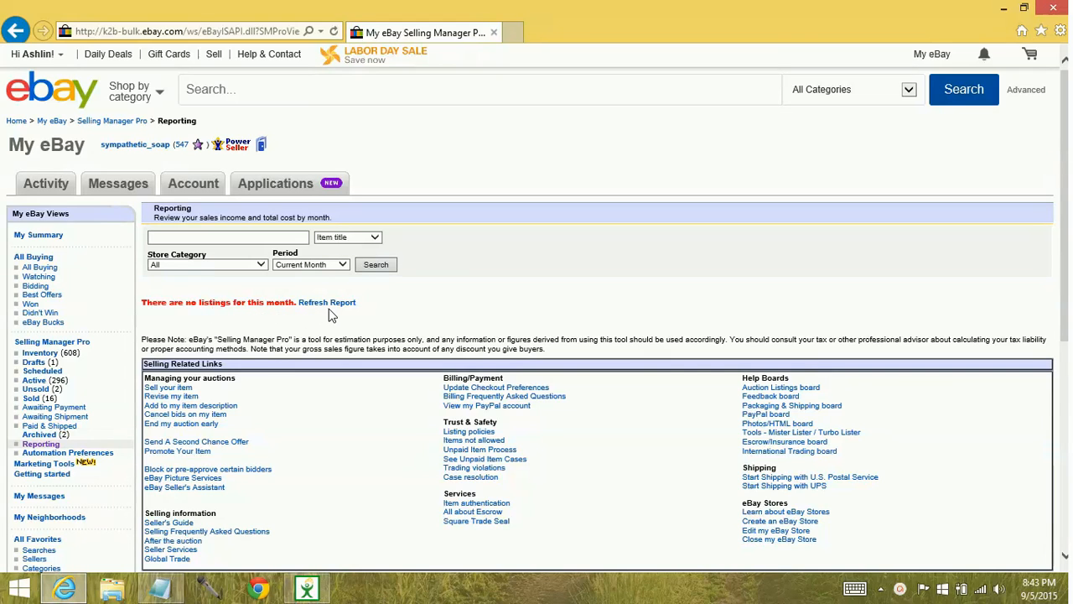
pyautogui.moveTo(331, 306)
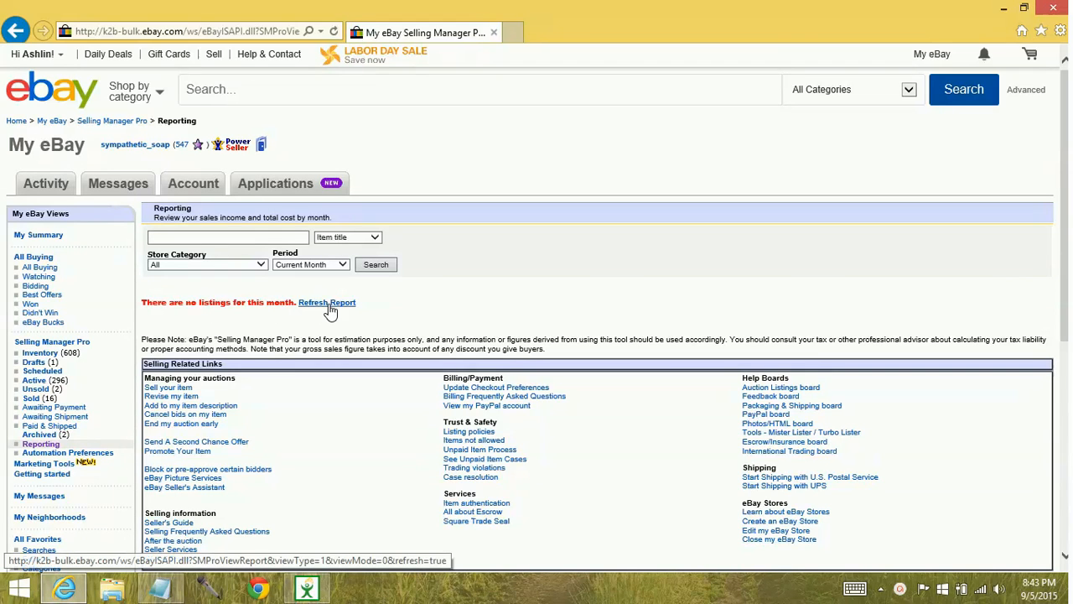
pyautogui.click(327, 302)
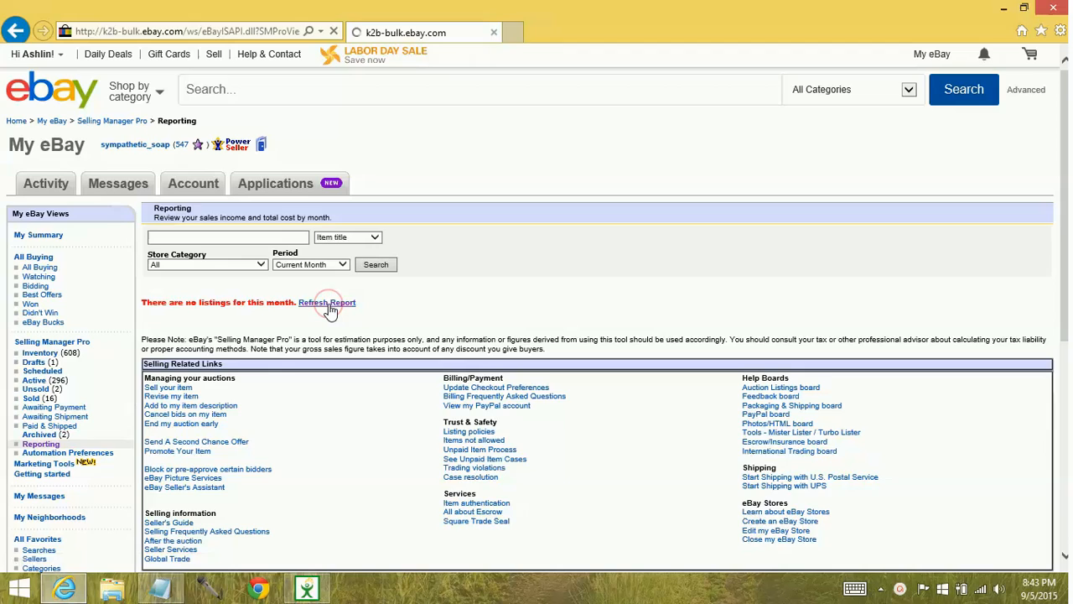
pyautogui.click(327, 302)
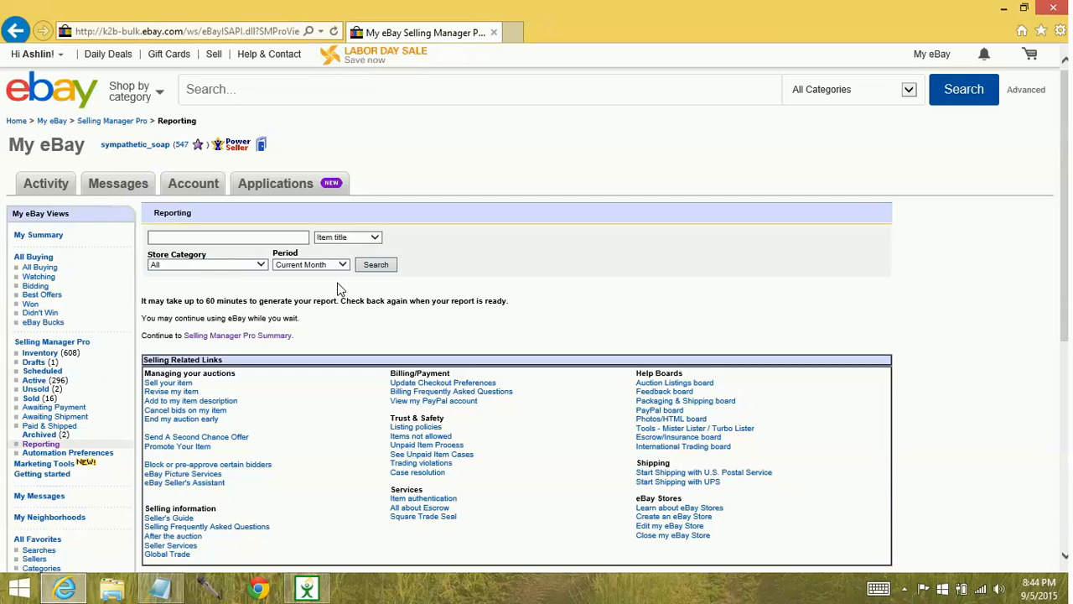
pyautogui.moveTo(346, 272)
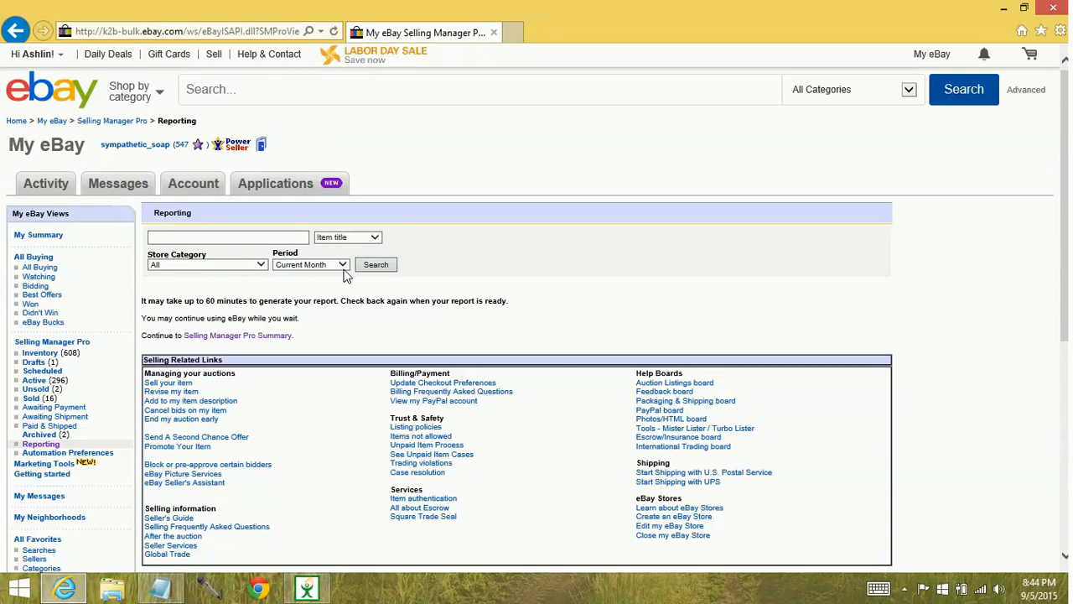
# Step: Run the report for the May 2015 period to show sales, costs, fees and total gain
pyautogui.click(342, 265)
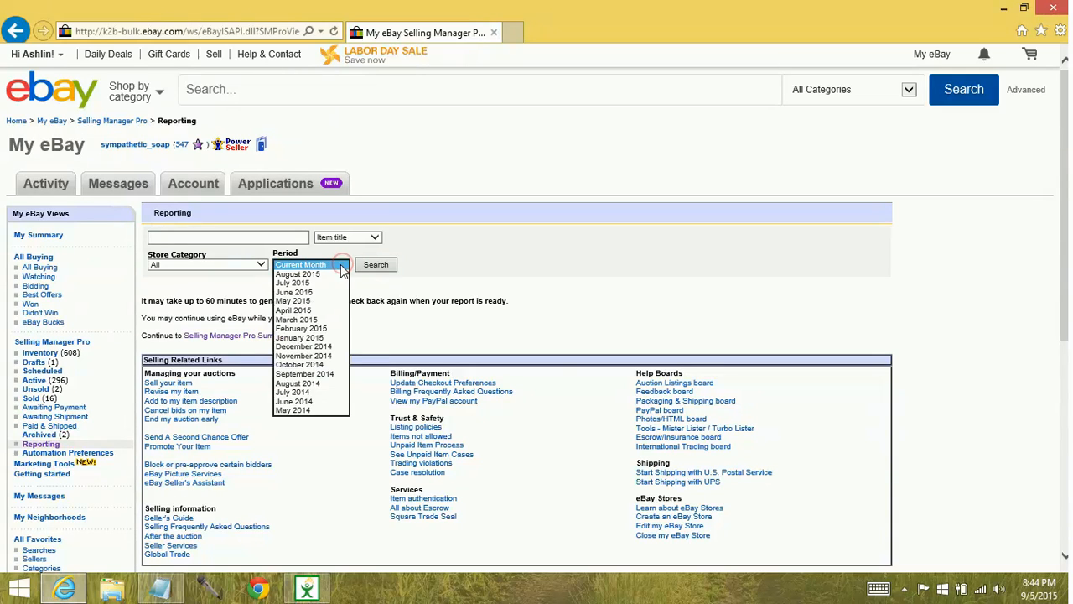
pyautogui.click(291, 300)
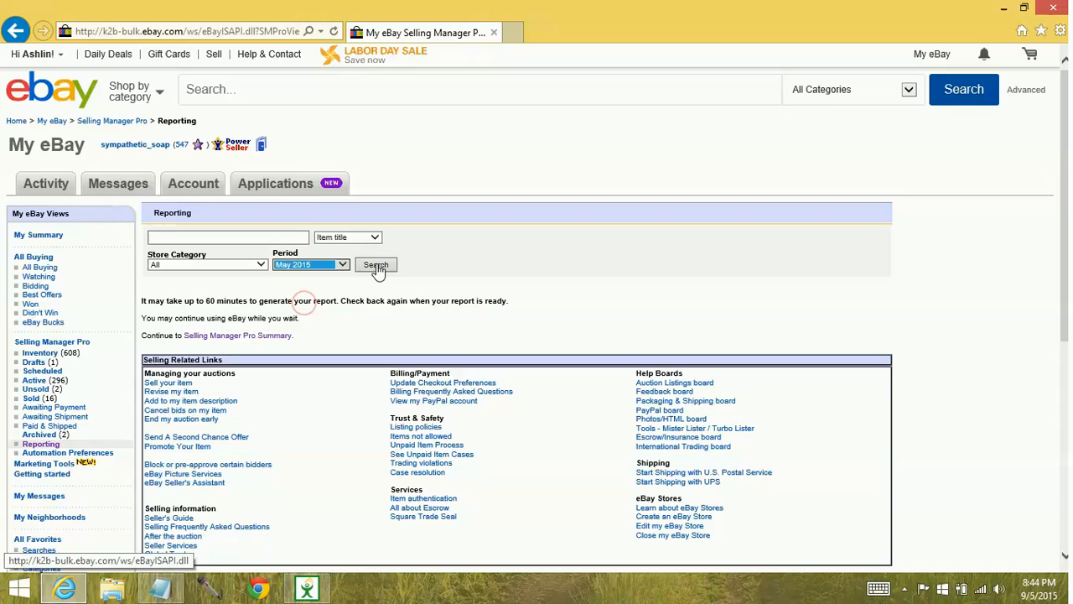
pyautogui.click(376, 265)
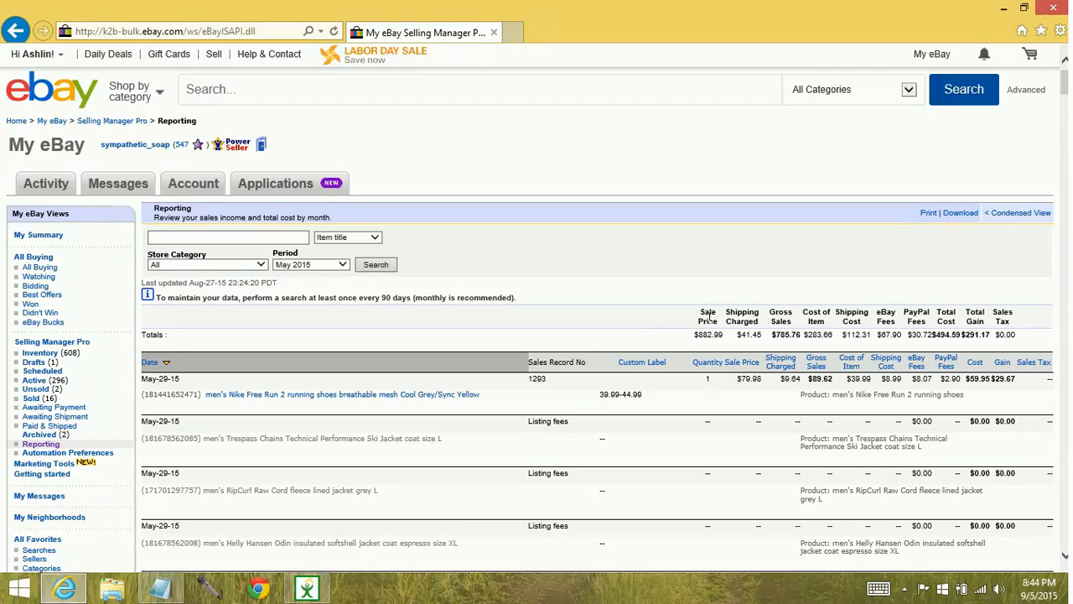
pyautogui.moveTo(748, 305)
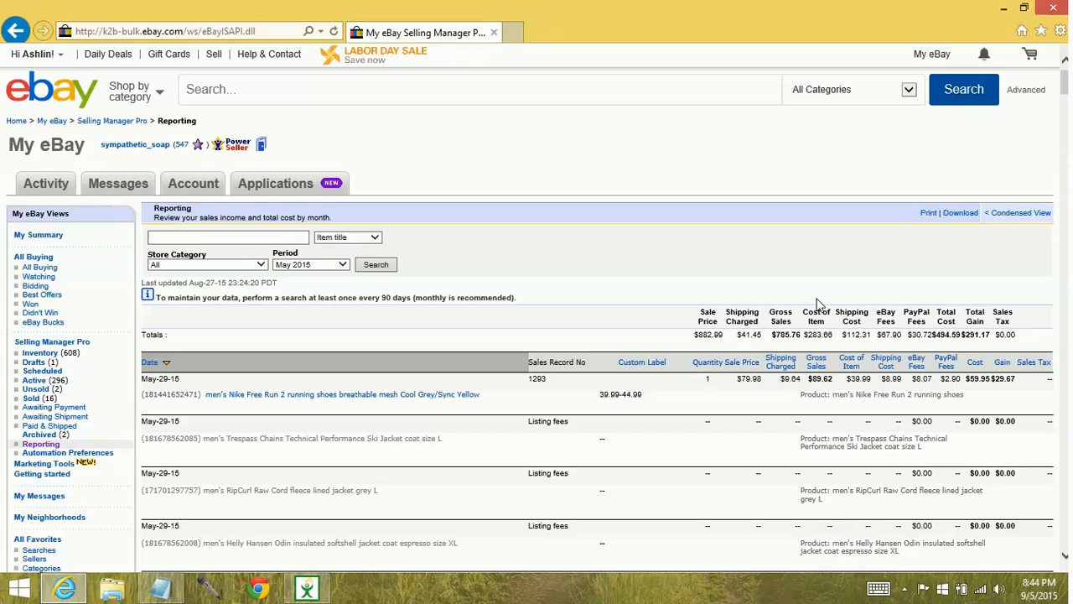
pyautogui.moveTo(889, 305)
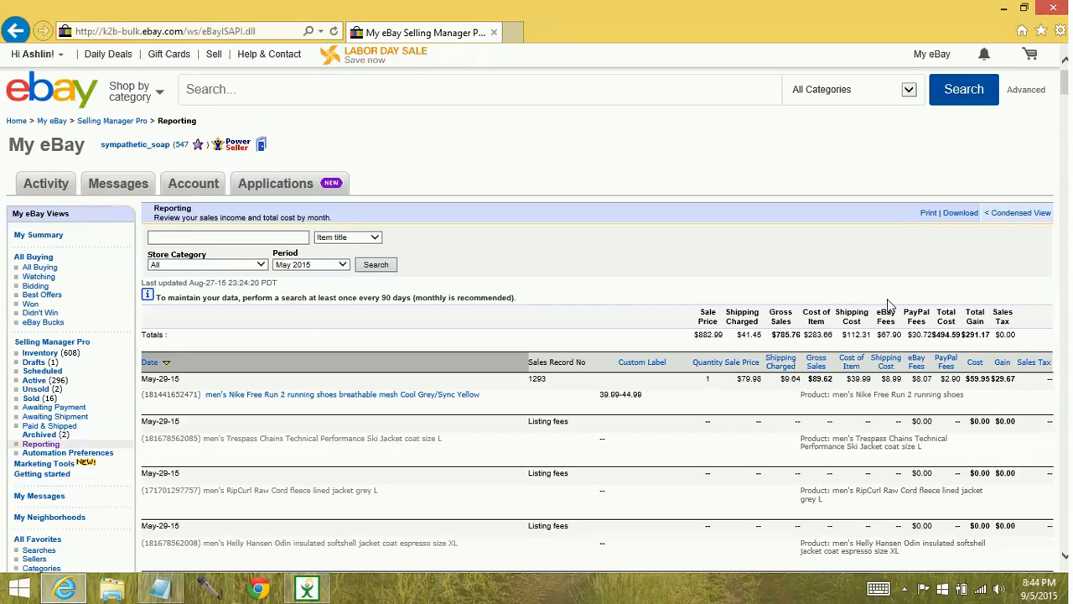
pyautogui.moveTo(976, 307)
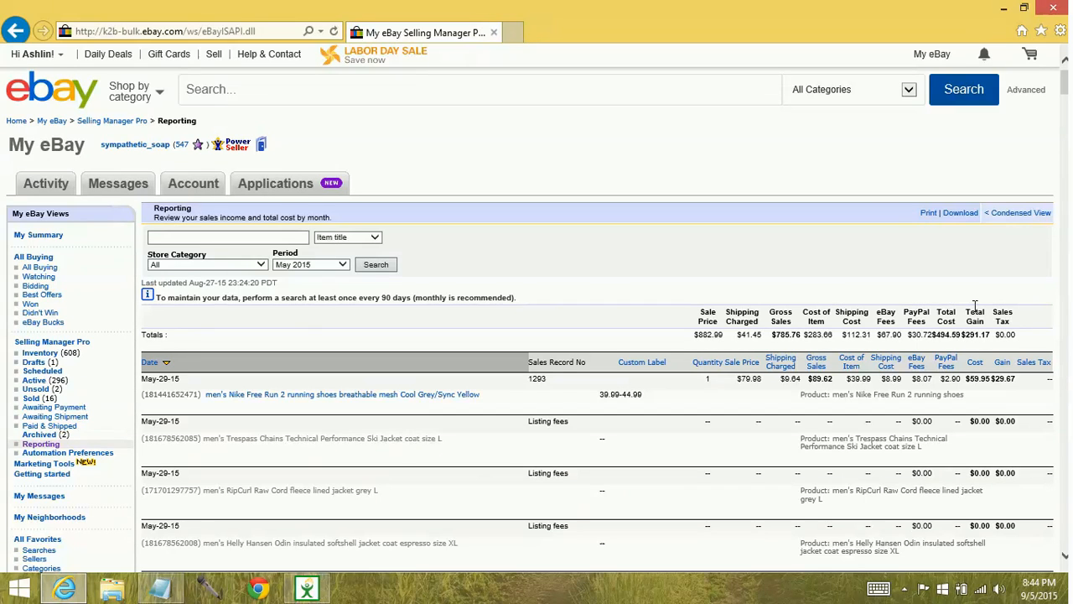
pyautogui.moveTo(1006, 228)
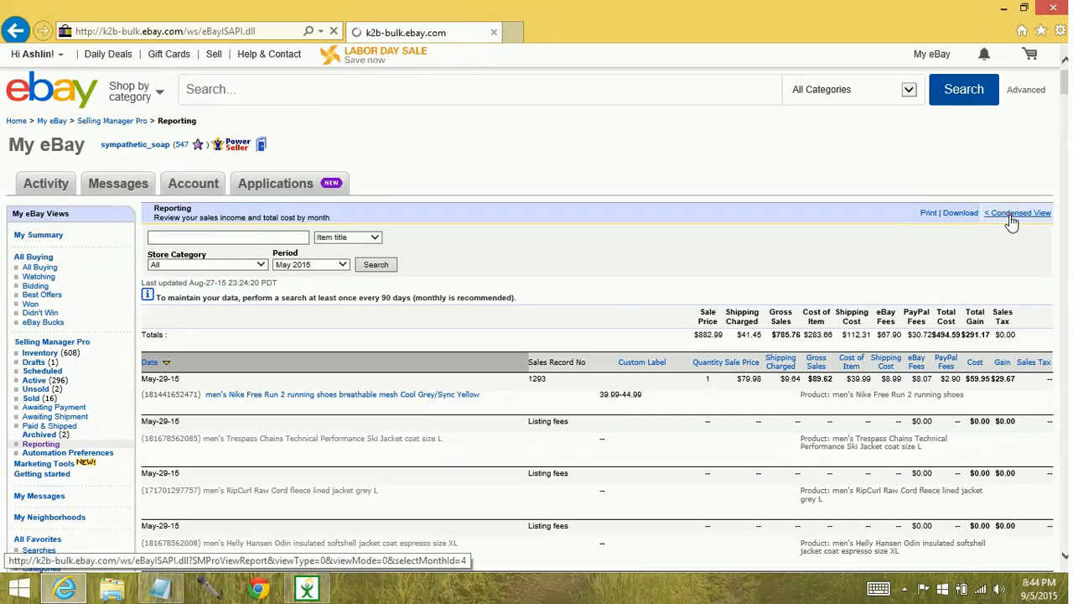
# Step: Switch the May 2015 report to Condensed View showing gross sales, total cost and total gain
pyautogui.click(1017, 211)
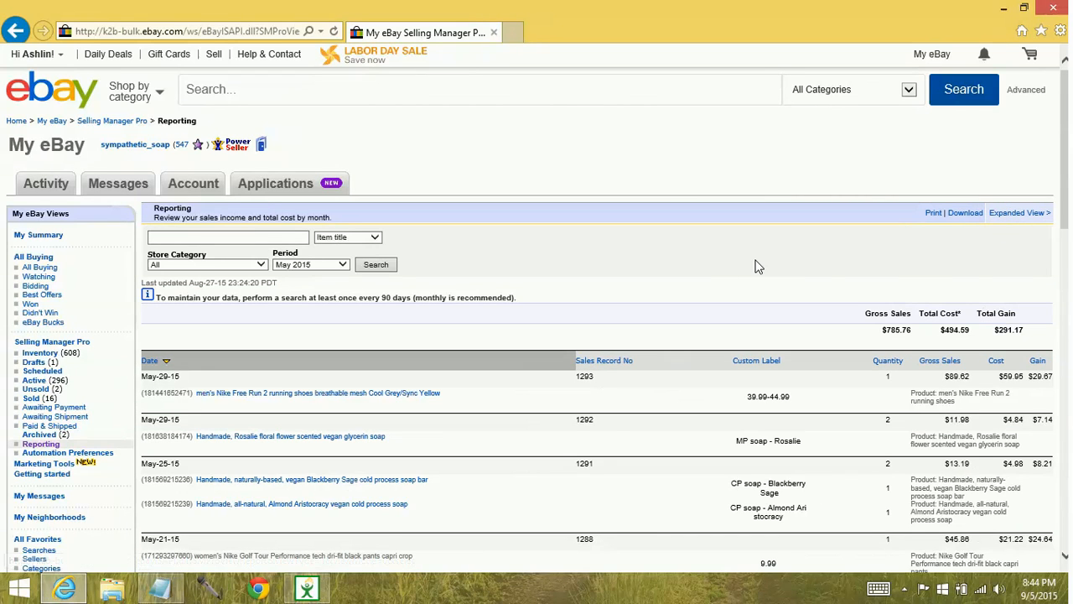
pyautogui.moveTo(805, 294)
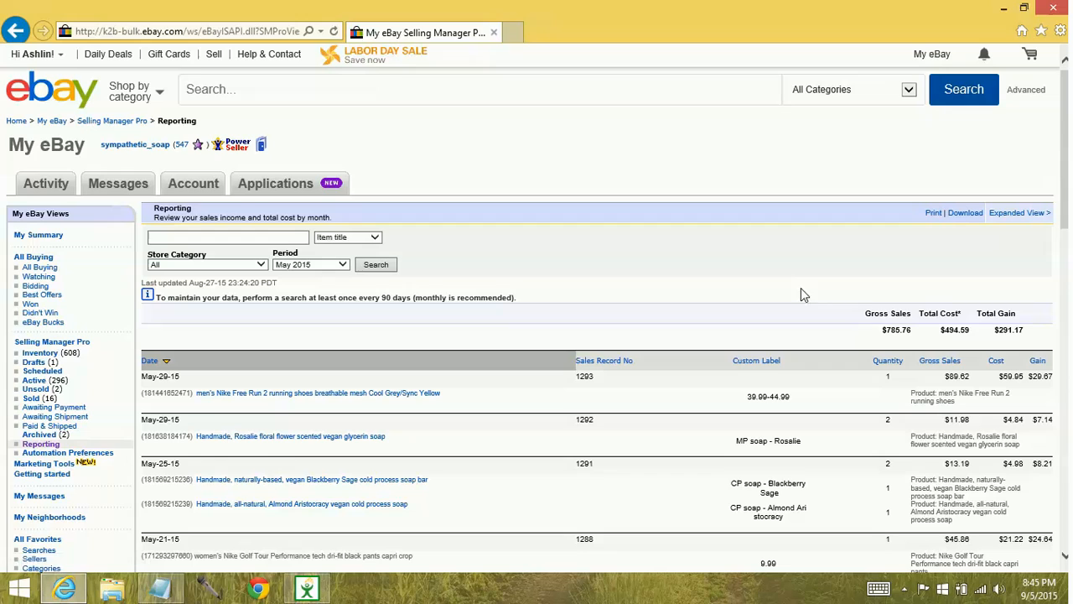
pyautogui.moveTo(859, 262)
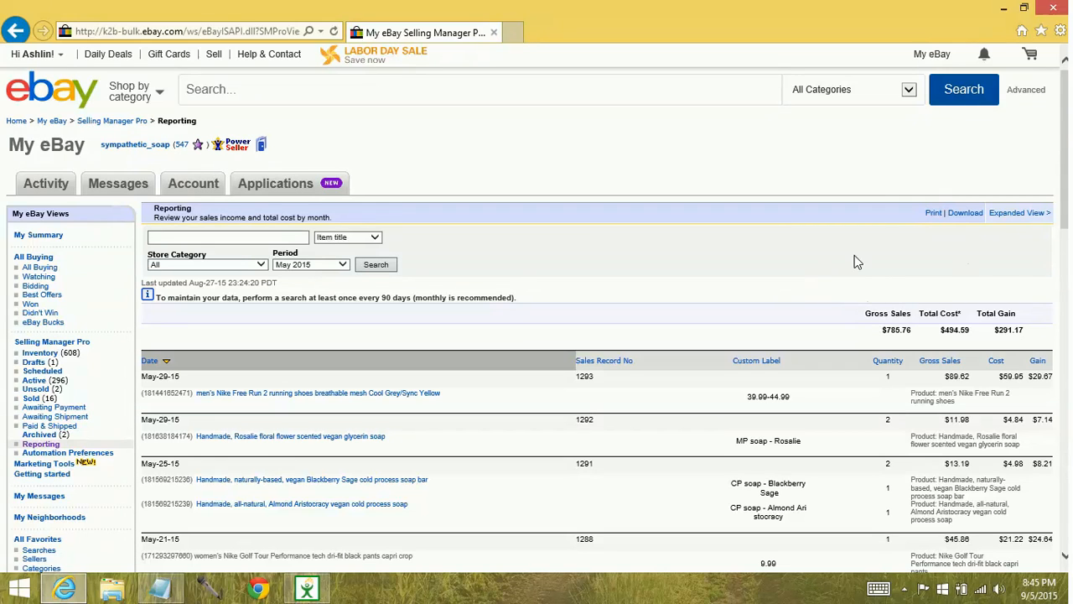
pyautogui.moveTo(1020, 211)
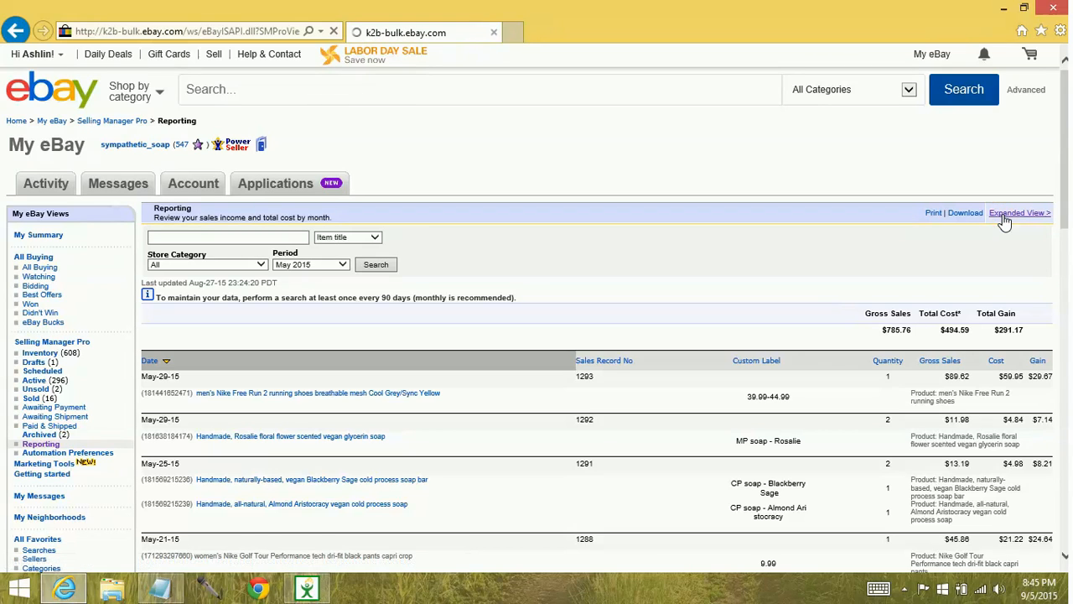
# Step: Return the May 2015 report to Expanded View with shipping, item cost, eBay and PayPal fee columns
pyautogui.click(1023, 211)
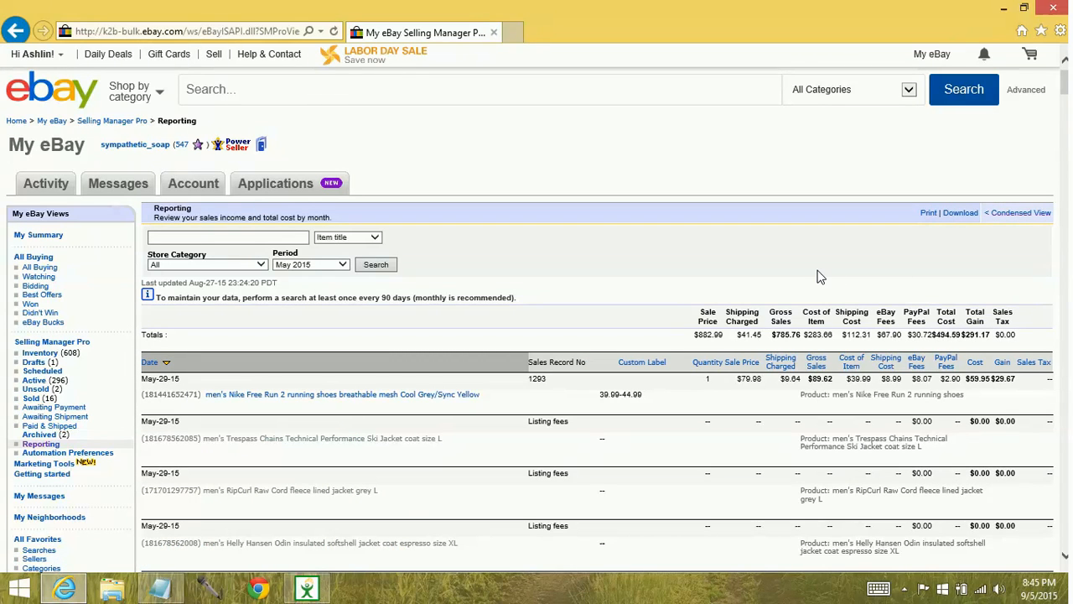
pyautogui.moveTo(811, 331)
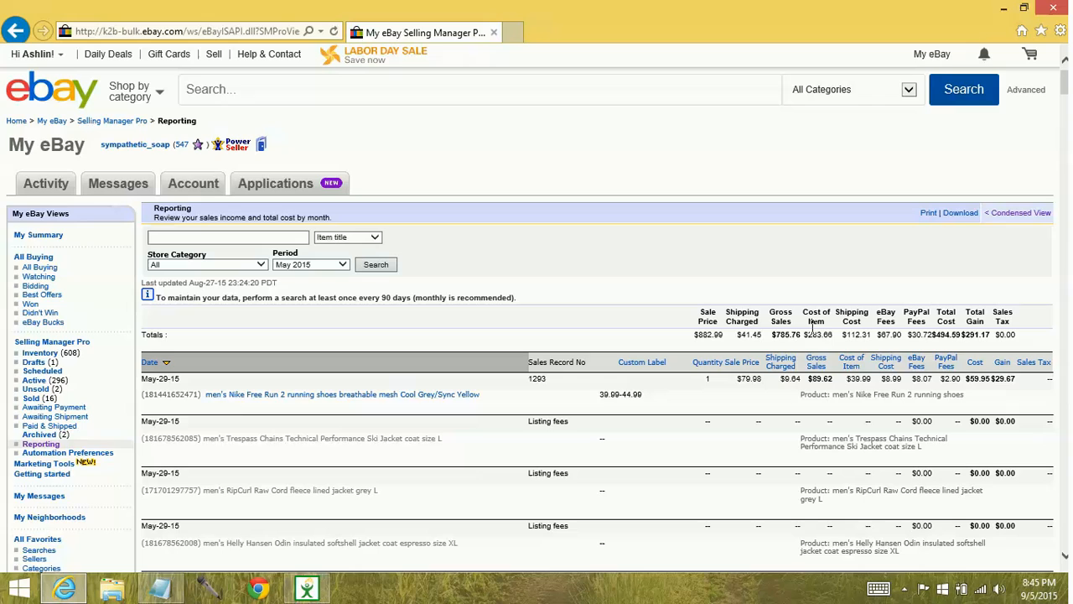
pyautogui.moveTo(828, 432)
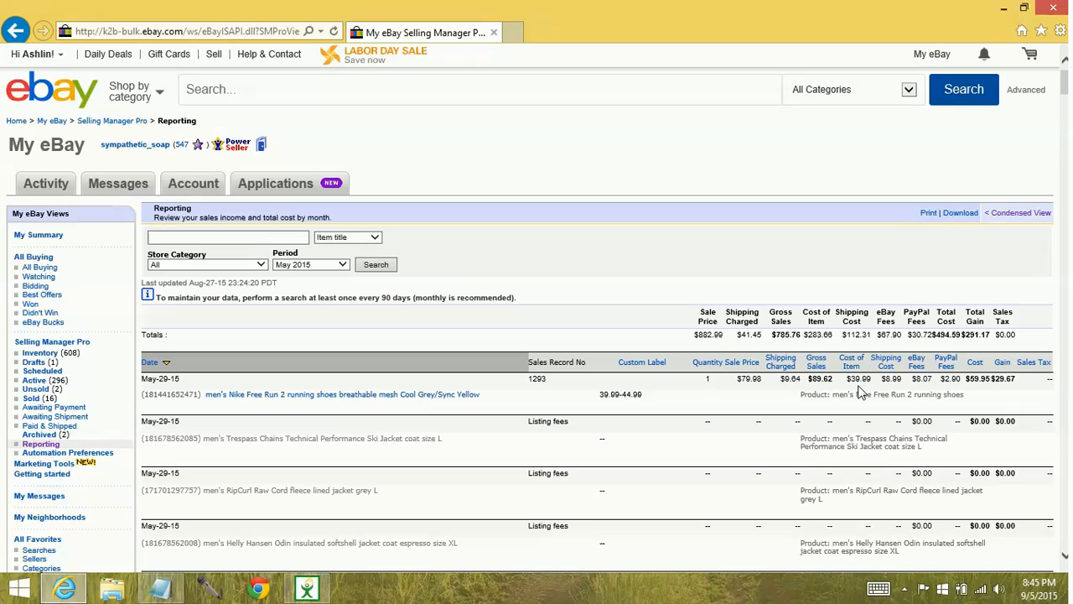
pyautogui.moveTo(755, 389)
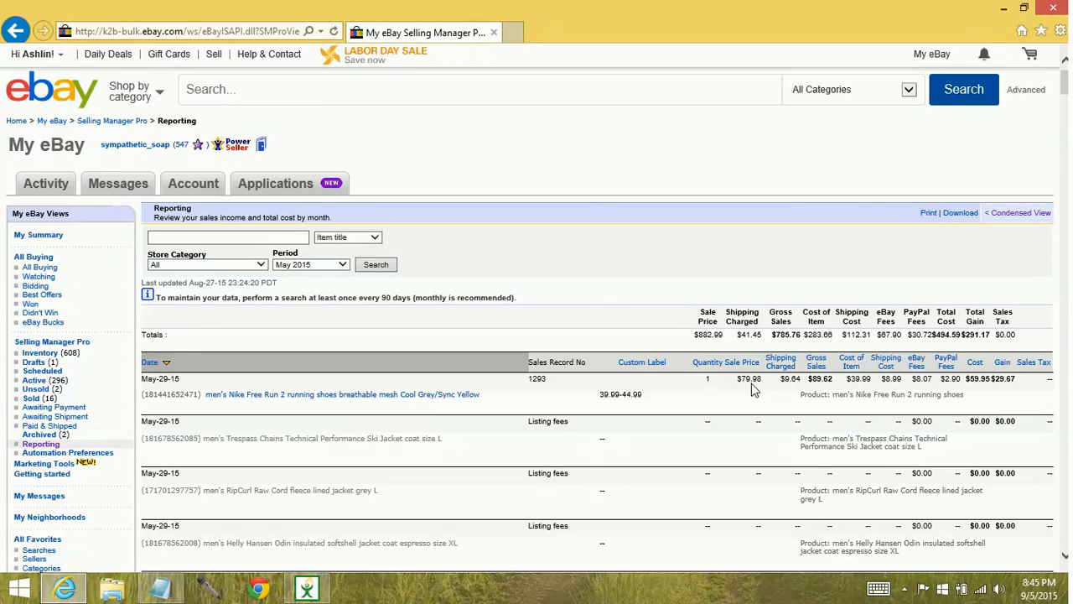
pyautogui.moveTo(795, 381)
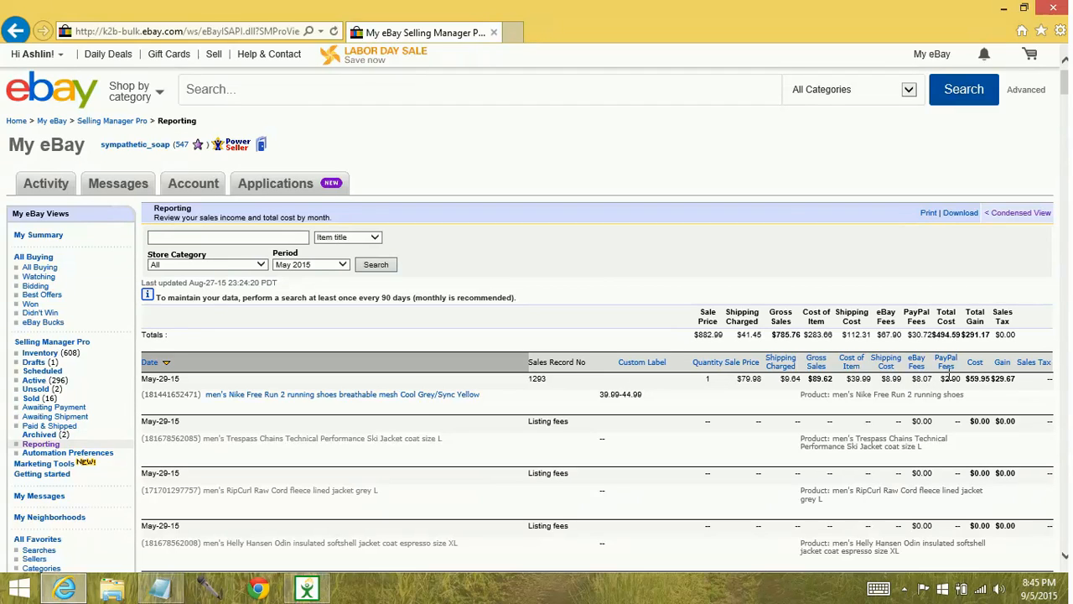
pyautogui.moveTo(1023, 389)
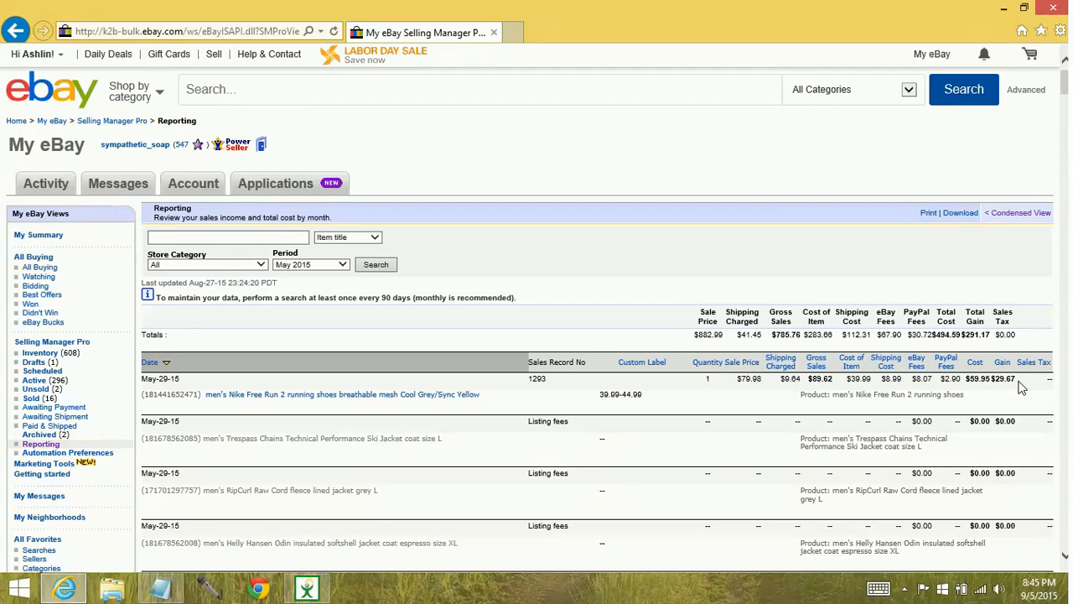
pyautogui.moveTo(1030, 389)
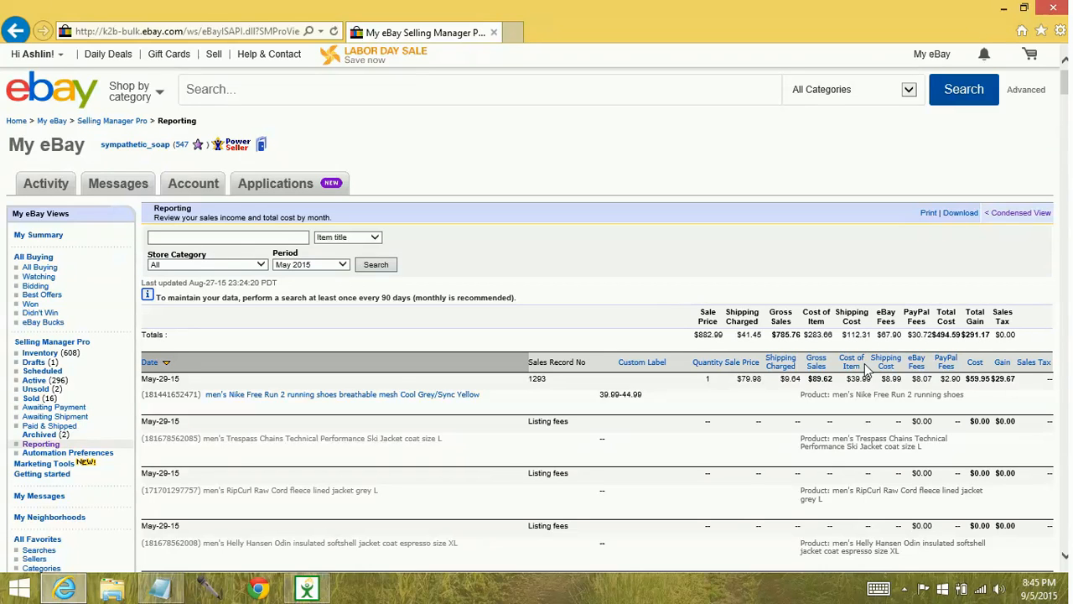
pyautogui.moveTo(29, 399)
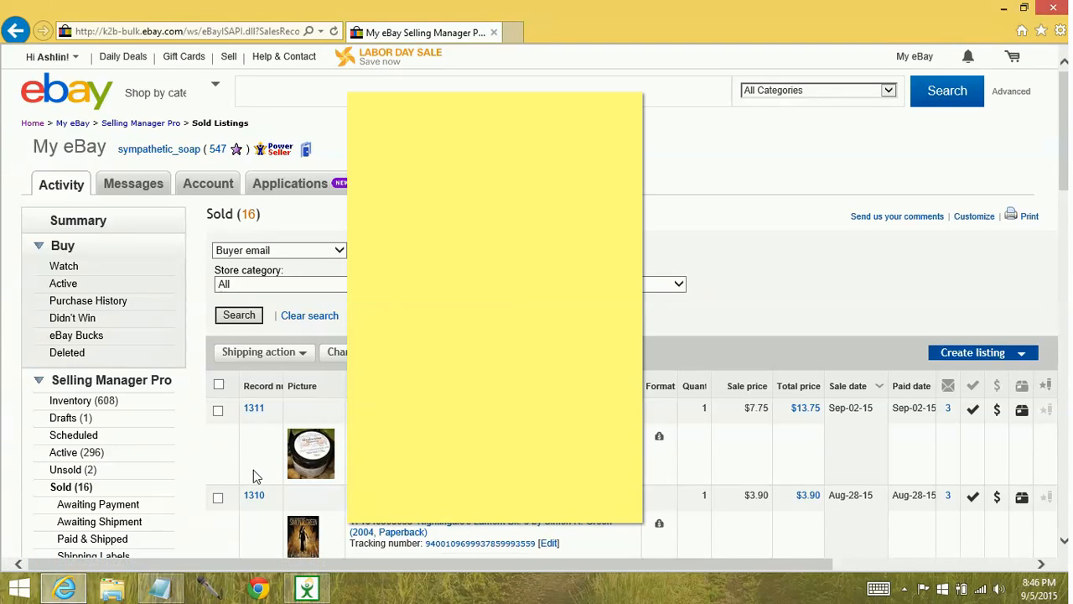
# Step: Confirm the $14.99 cost per item in the sales record, save it, and return to Sold listings
pyautogui.scroll(-3)
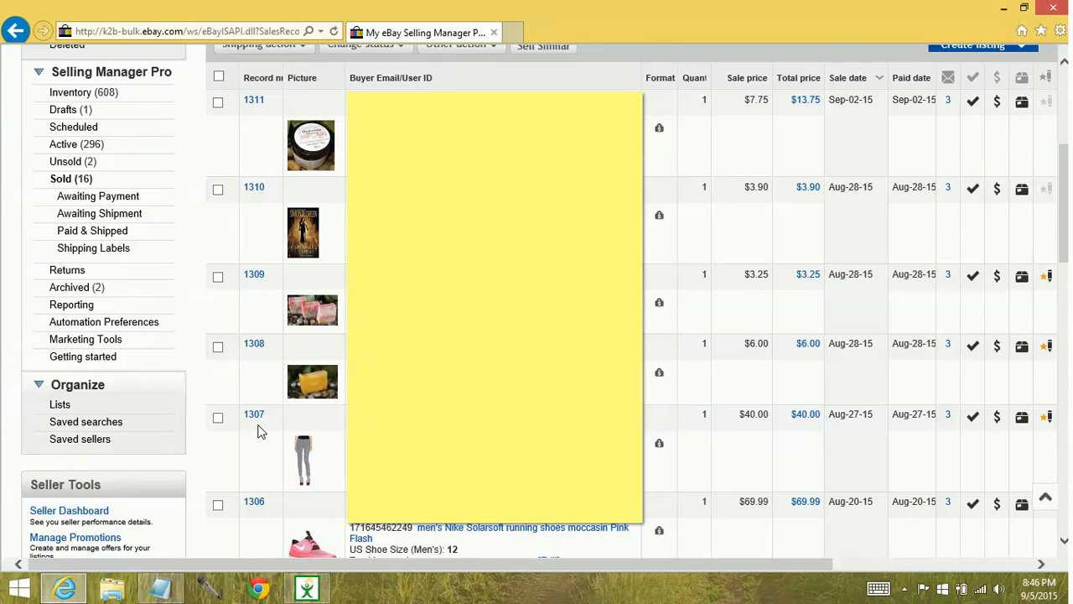
pyautogui.moveTo(255, 419)
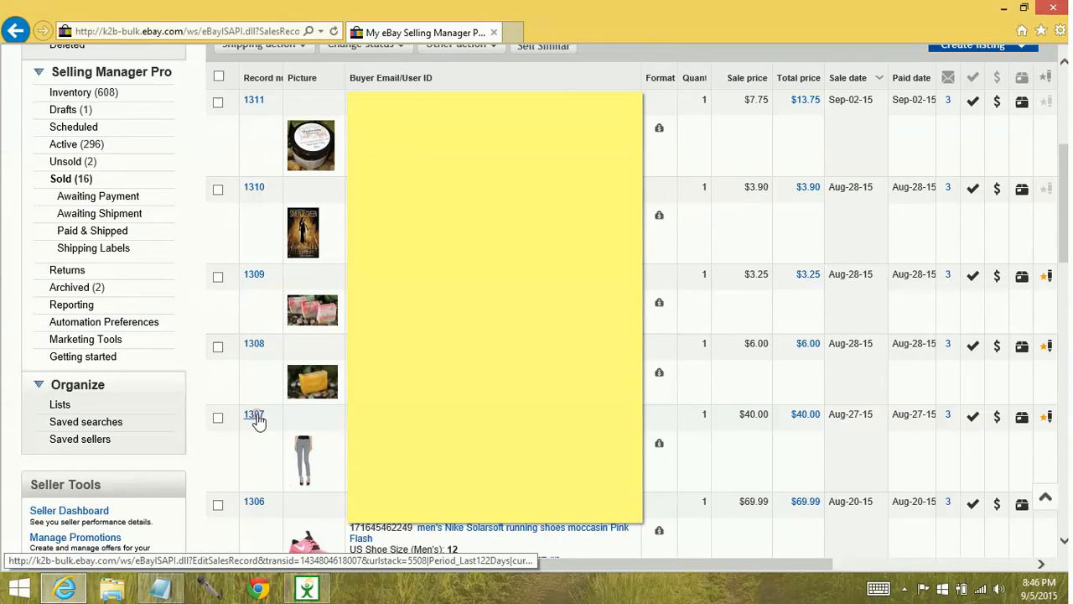
pyautogui.click(255, 416)
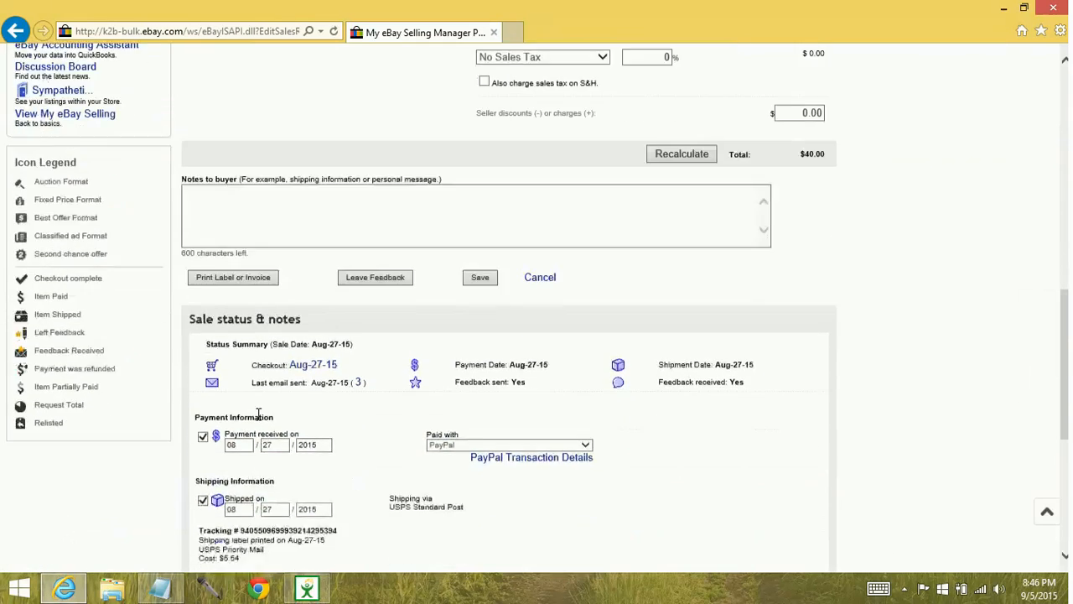
pyautogui.scroll(-3)
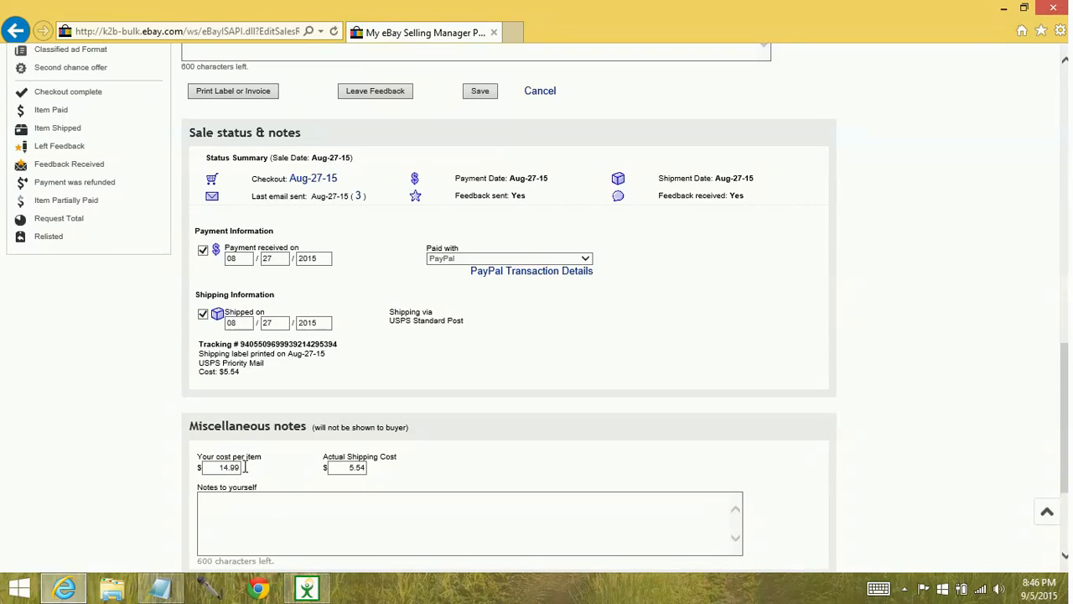
pyautogui.moveTo(248, 472)
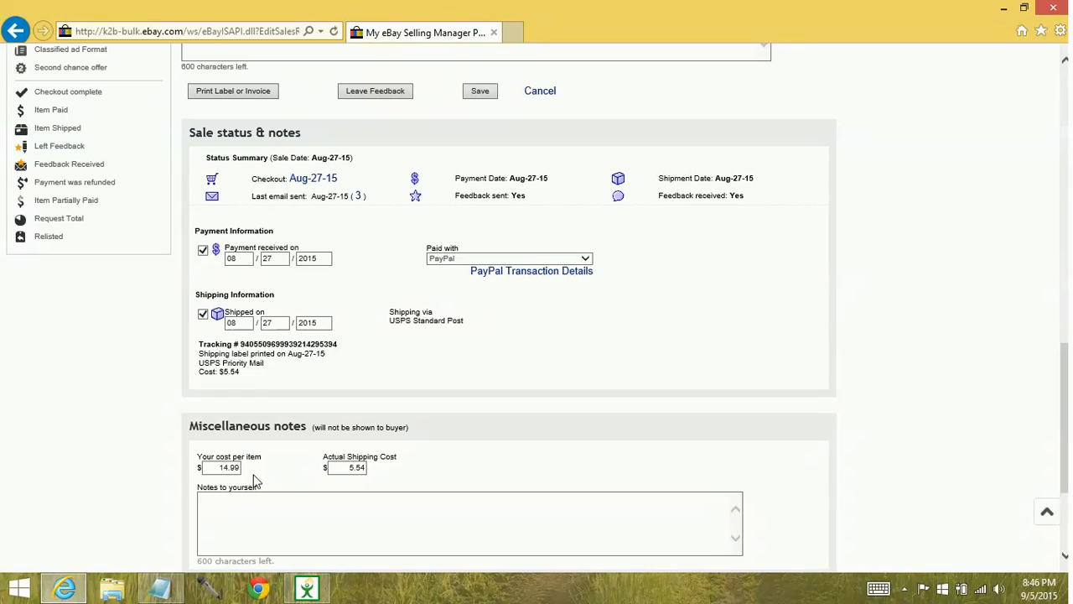
pyautogui.scroll(-3)
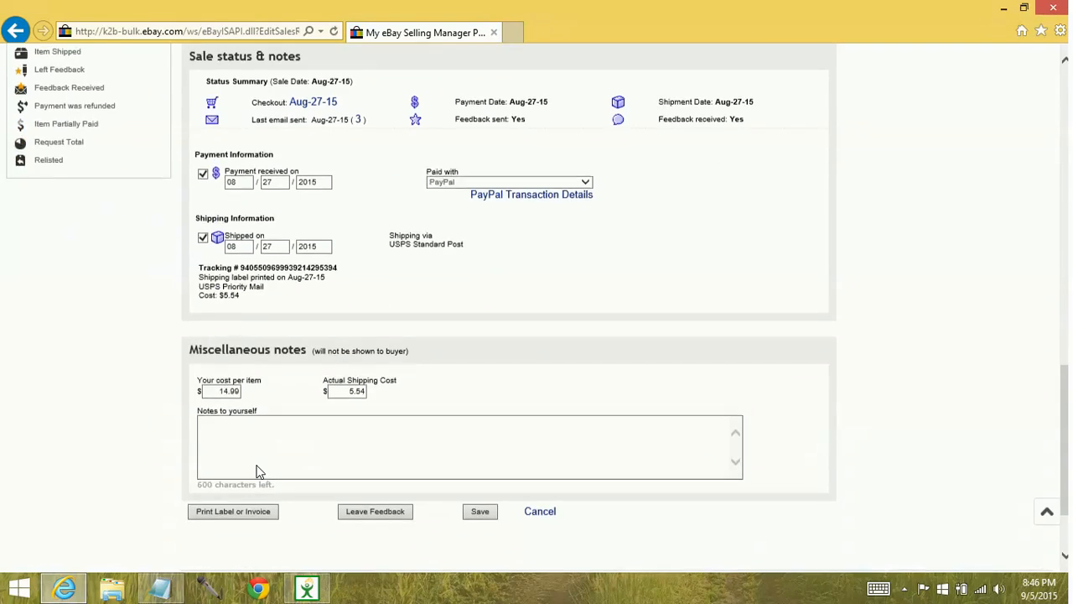
pyautogui.scroll(-3)
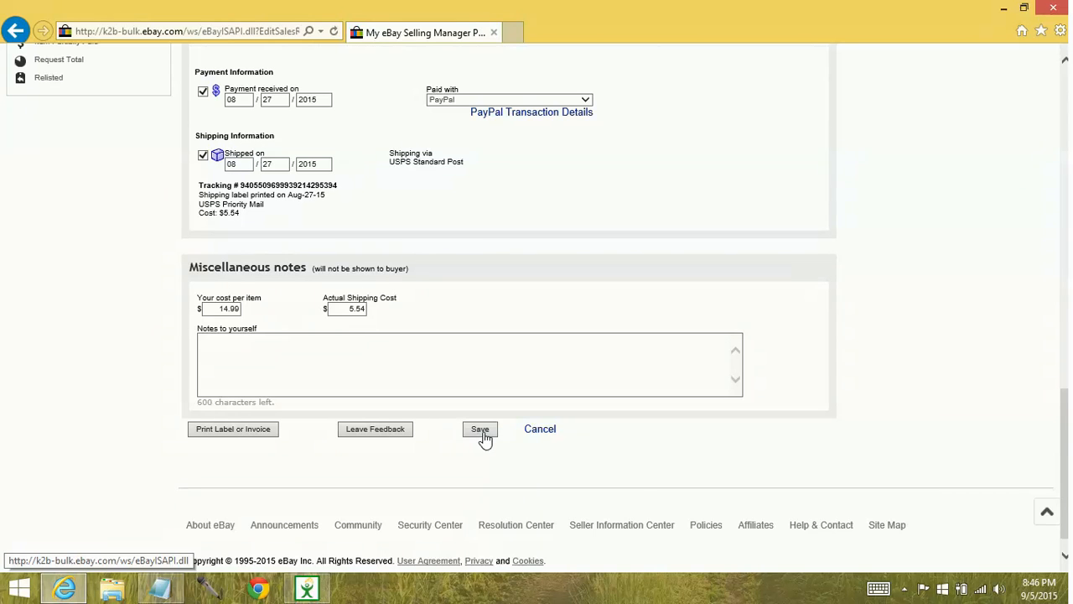
pyautogui.click(480, 429)
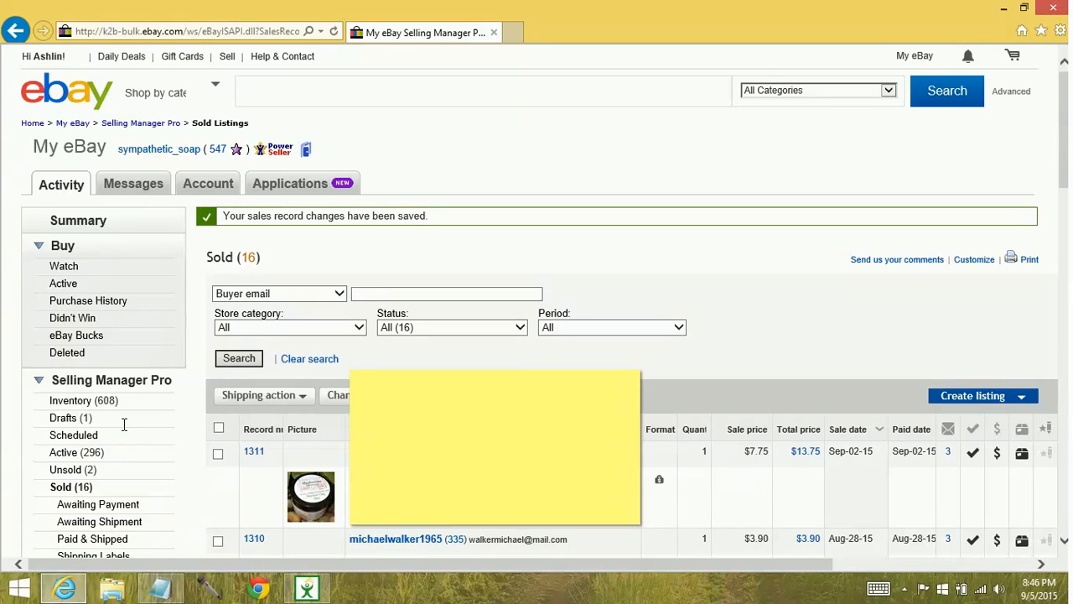
pyautogui.scroll(-3)
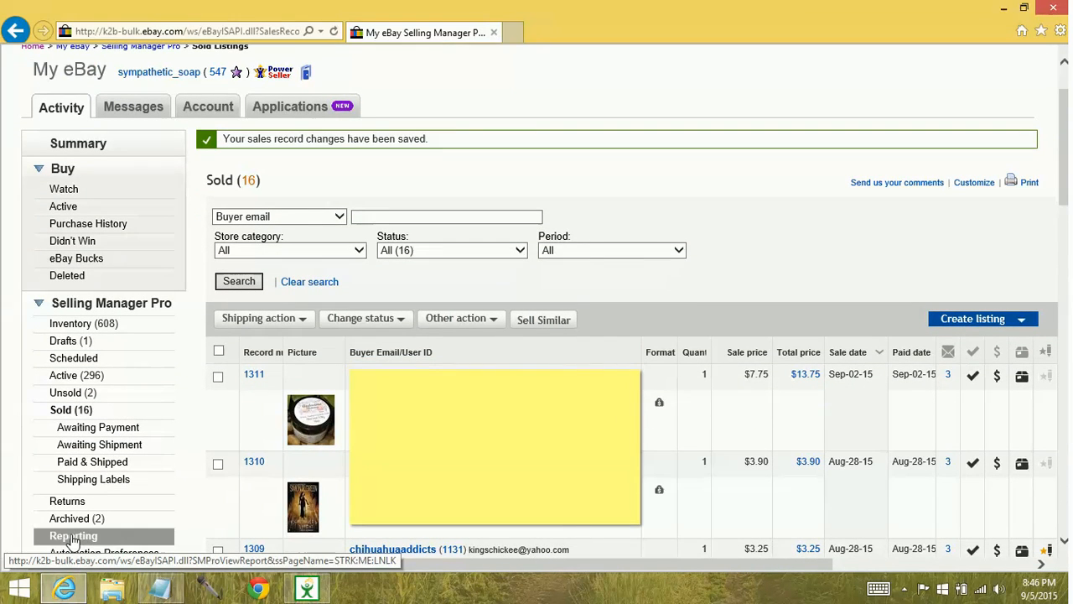
# Step: Run the May 2015 report again from Reporting, showing gross sales $755.76, total cost $464.59, gain $291.17
pyautogui.click(74, 535)
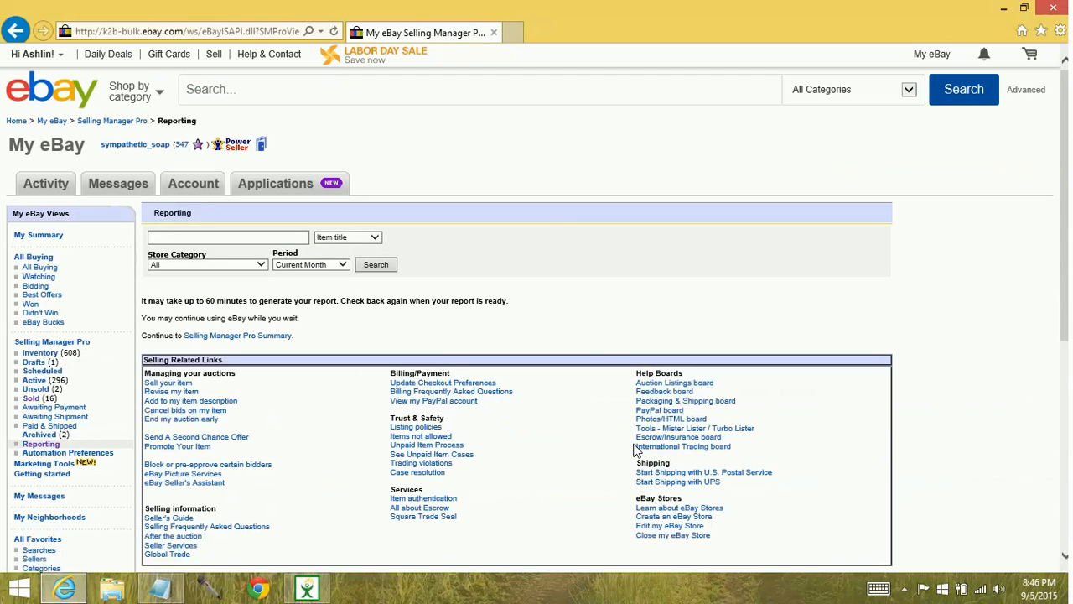
pyautogui.click(342, 265)
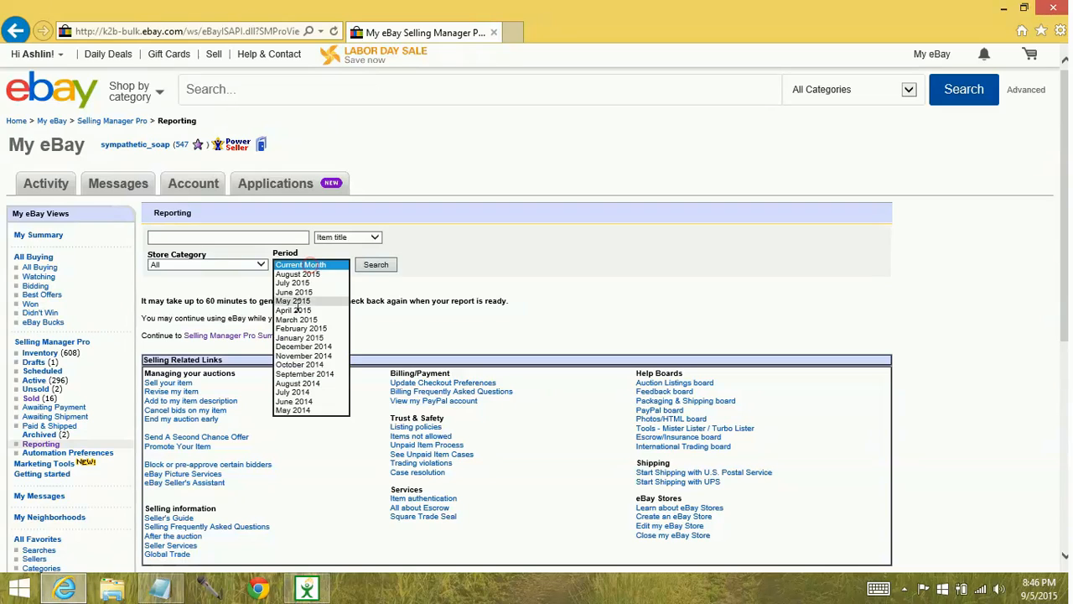
pyautogui.click(375, 265)
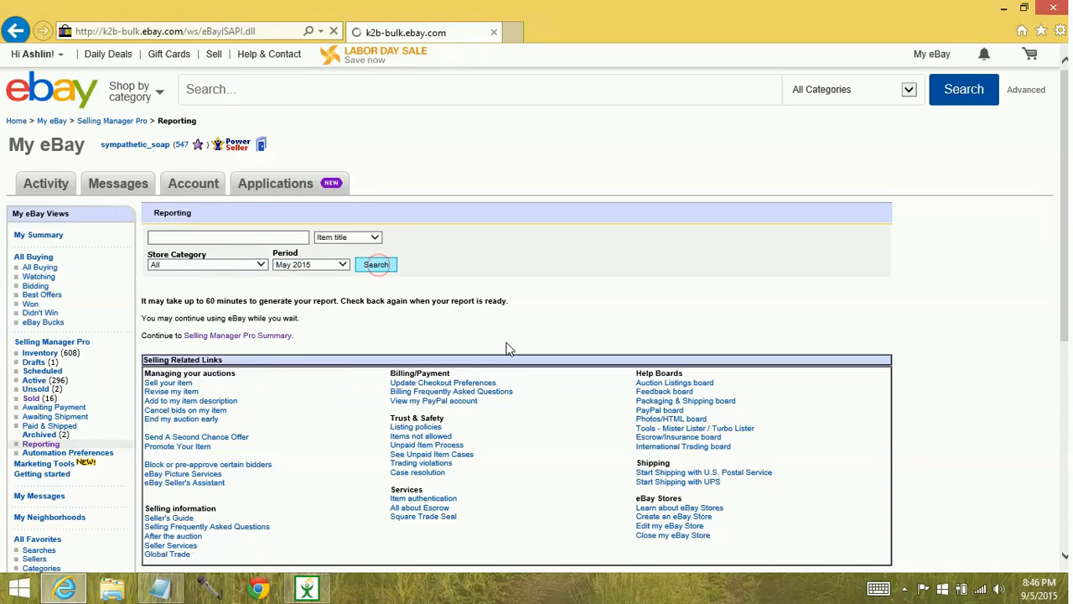
pyautogui.click(376, 265)
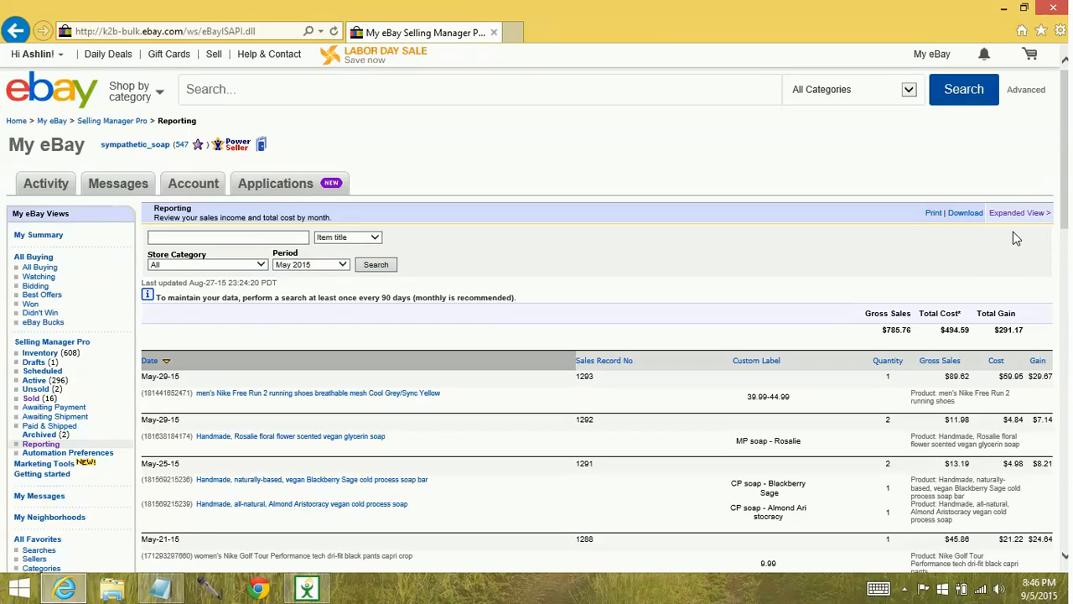
pyautogui.moveTo(1013, 221)
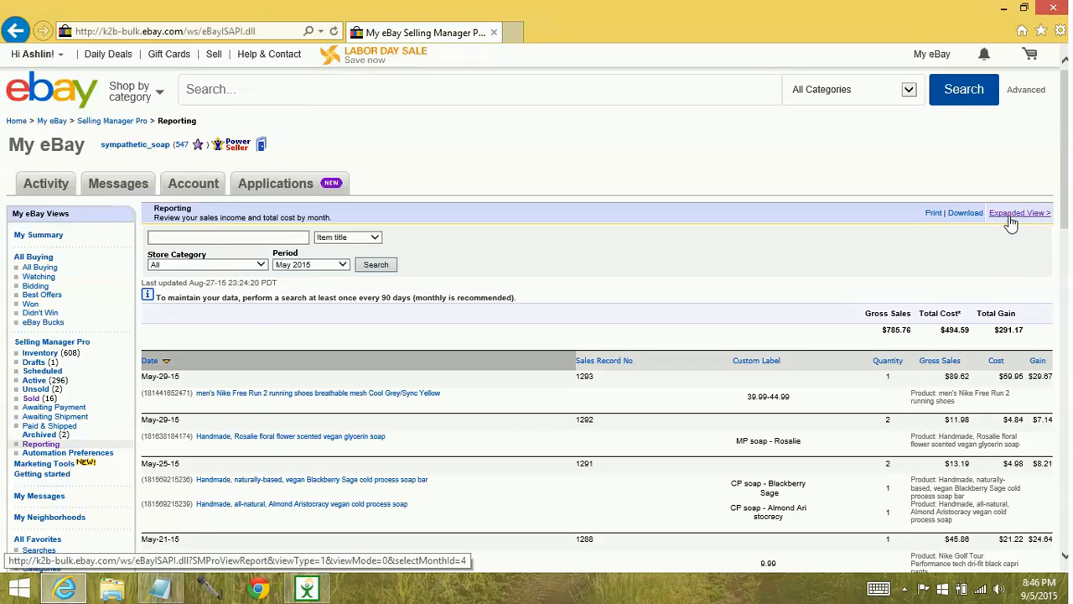
# Step: Switch to Expanded View and review the item cost, shipping, fee and sales tax columns
pyautogui.click(1023, 212)
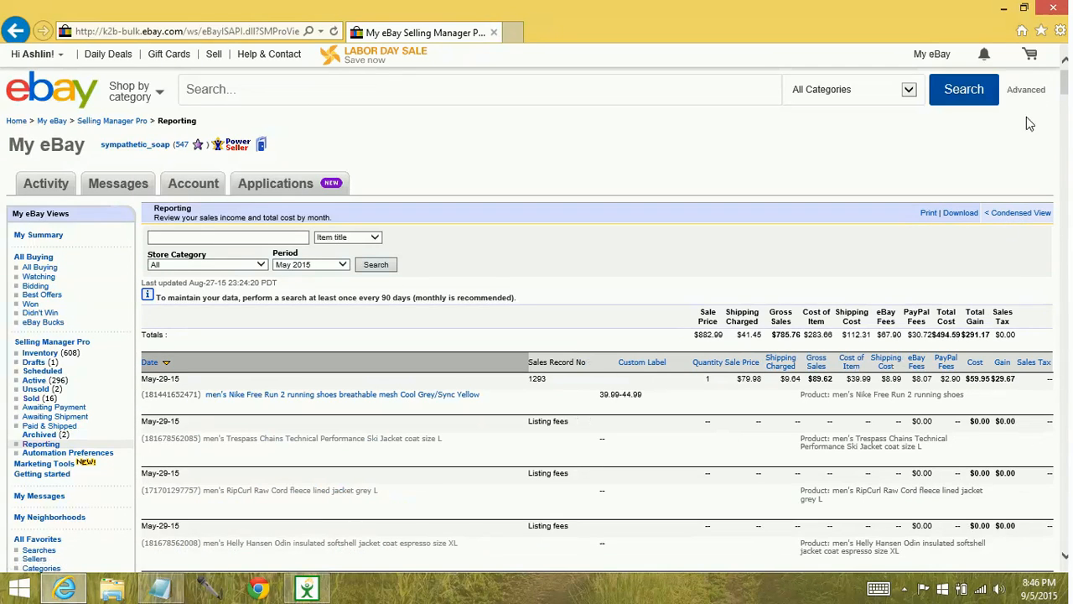
pyautogui.scroll(-3)
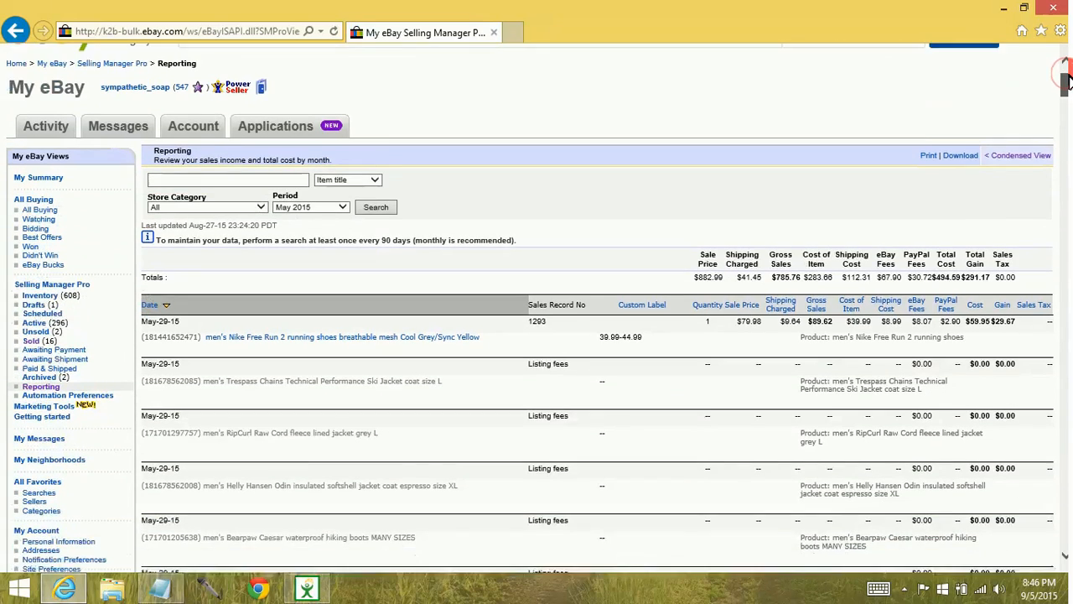
pyautogui.scroll(-3)
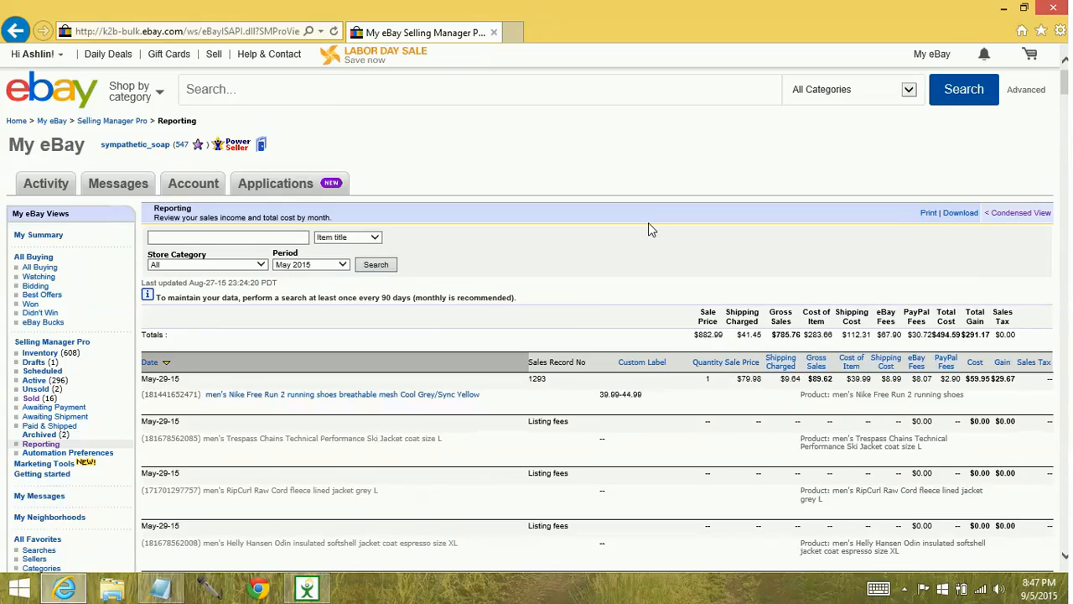
pyautogui.moveTo(718, 203)
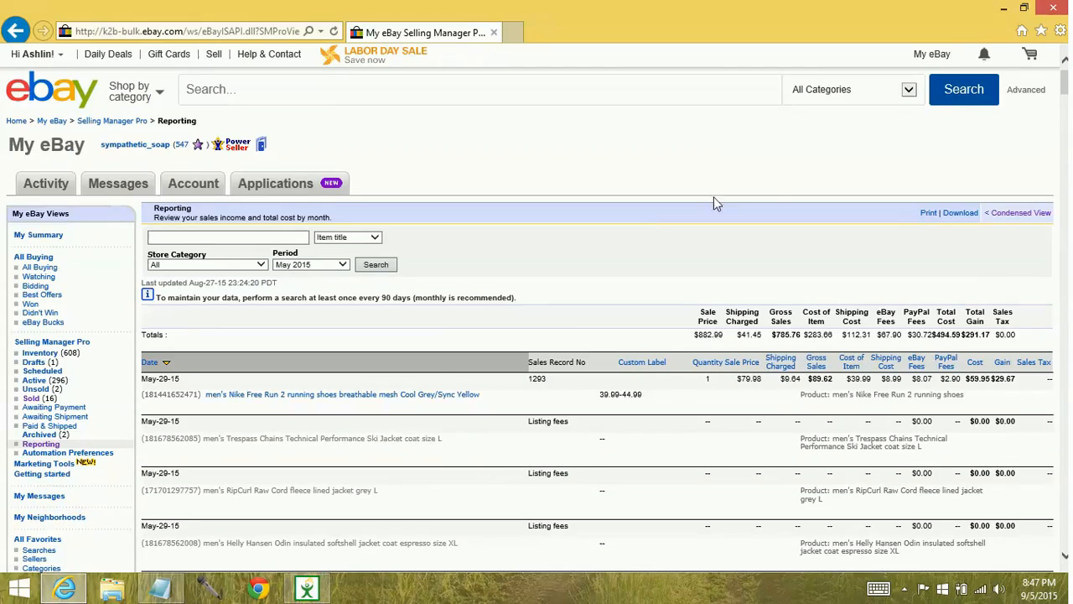
pyautogui.scroll(-3)
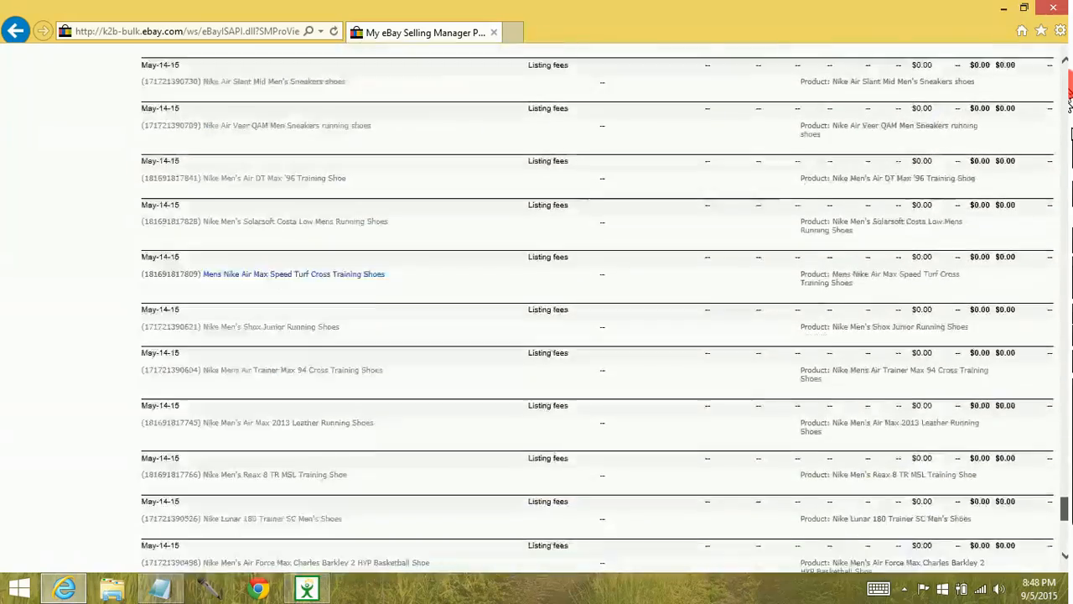
pyautogui.scroll(-3)
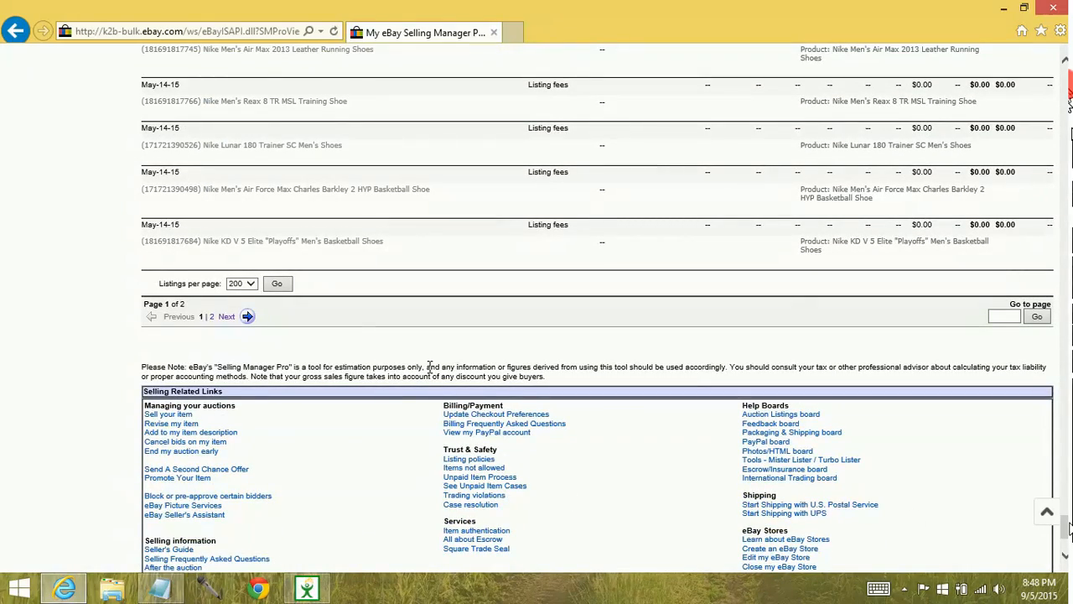
pyautogui.moveTo(602, 337)
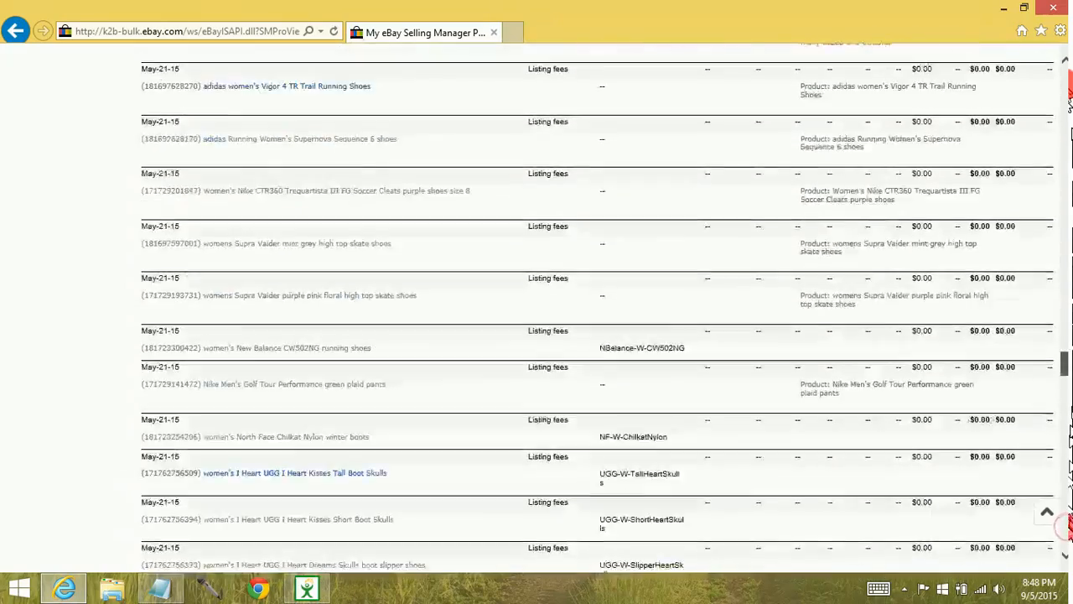
pyautogui.scroll(-3)
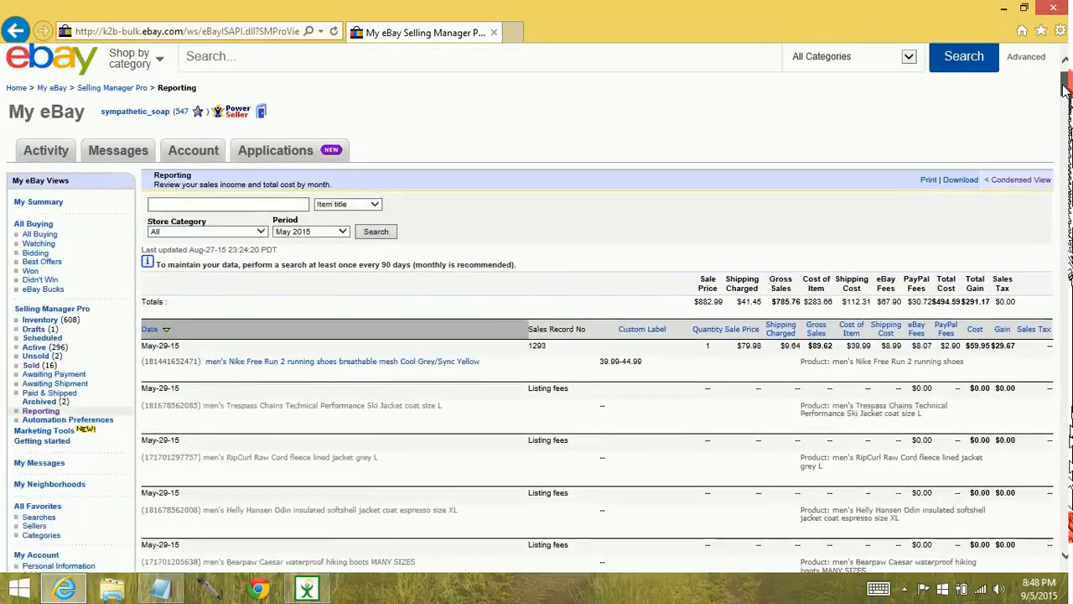
pyautogui.moveTo(771, 245)
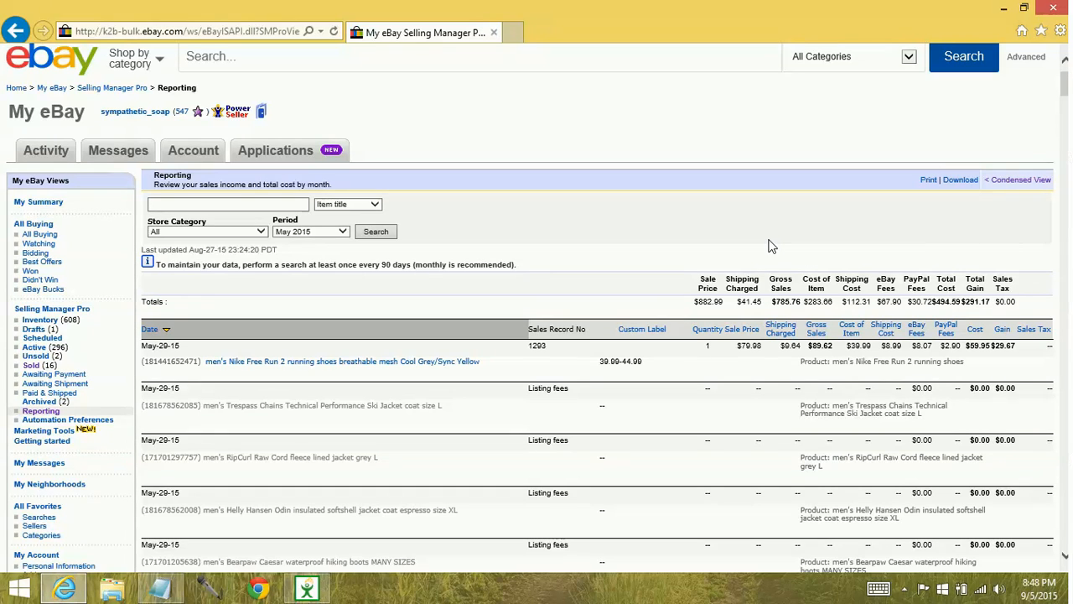
pyautogui.moveTo(952, 193)
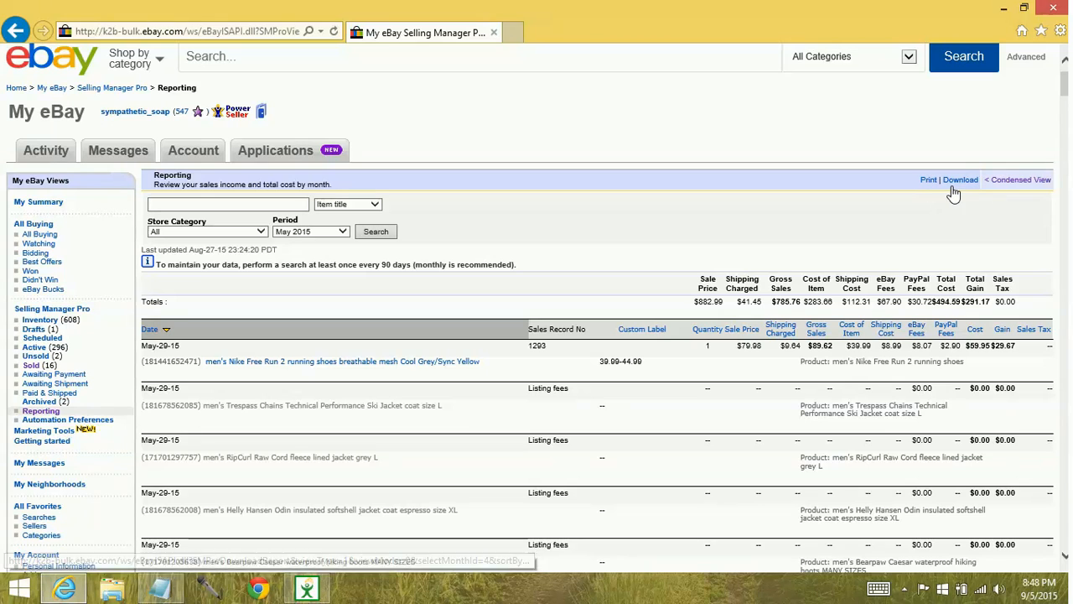
pyautogui.moveTo(959, 179)
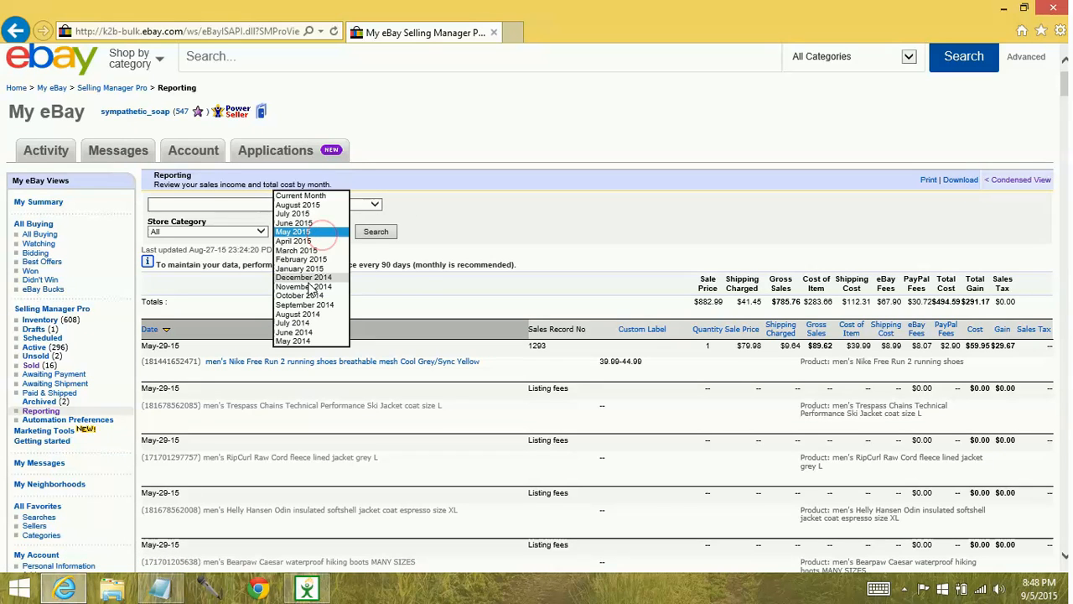
pyautogui.moveTo(299, 343)
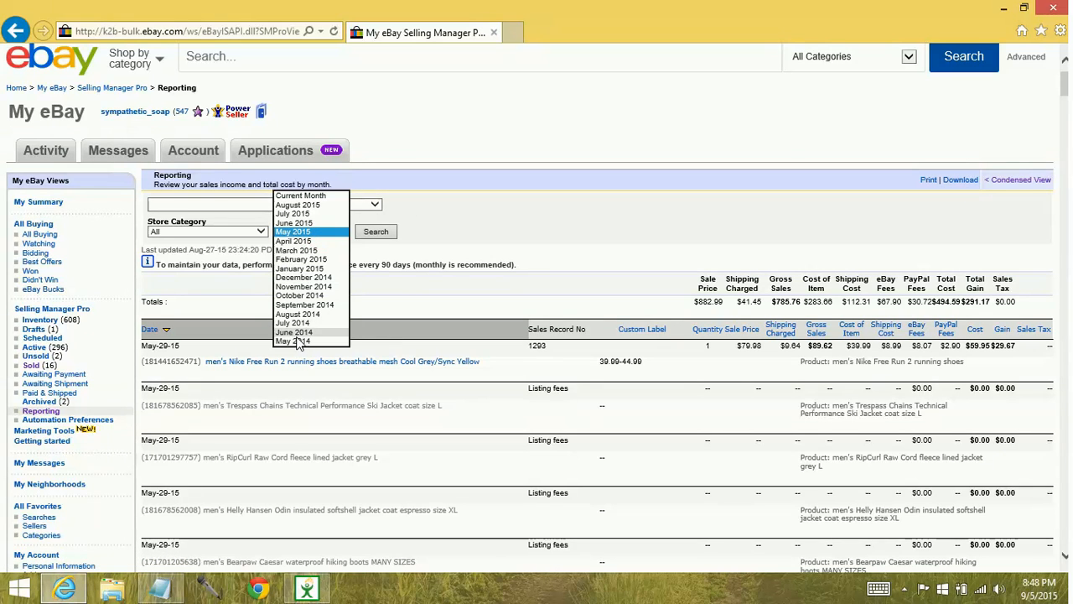
pyautogui.moveTo(309, 252)
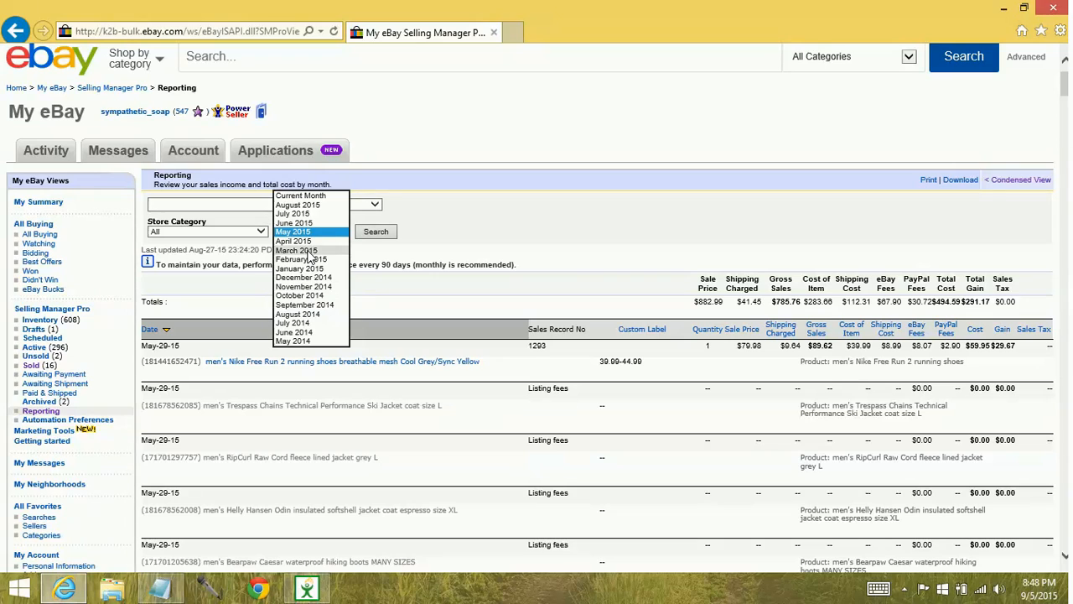
pyautogui.moveTo(312, 241)
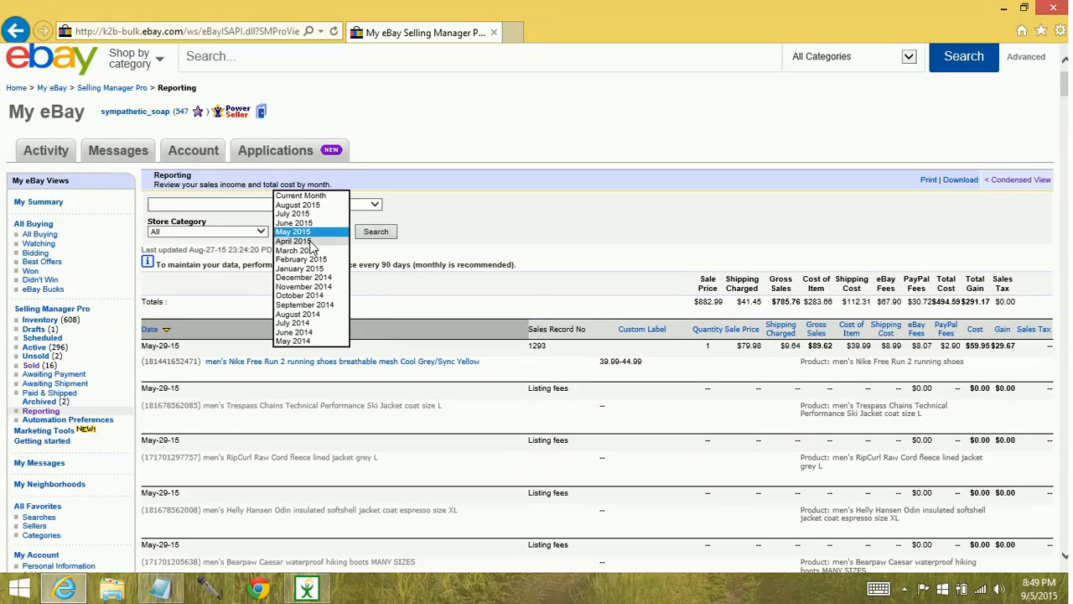
pyautogui.moveTo(291, 342)
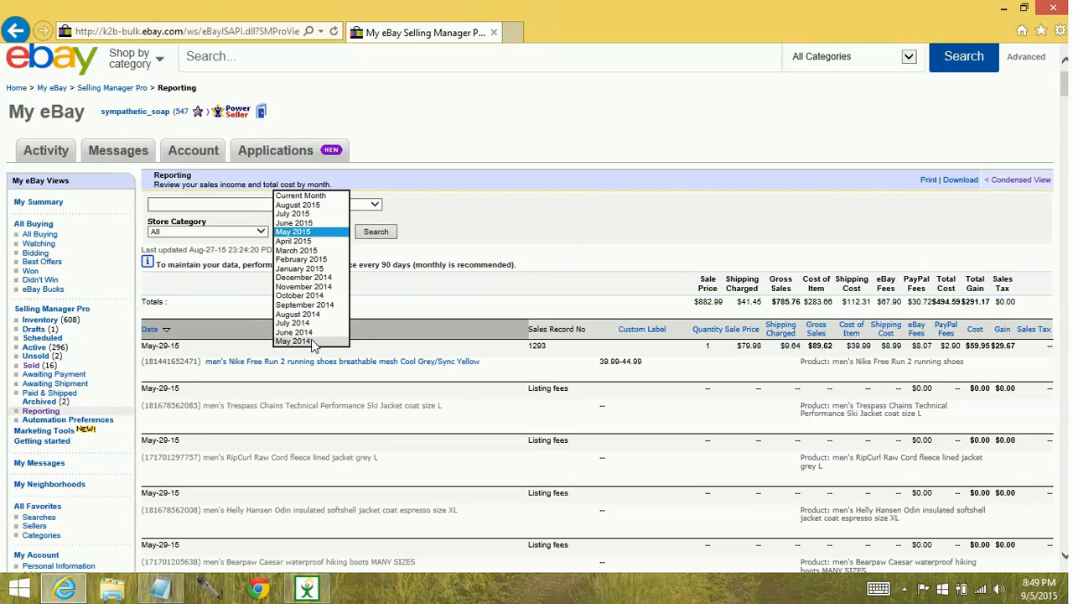
pyautogui.moveTo(319, 295)
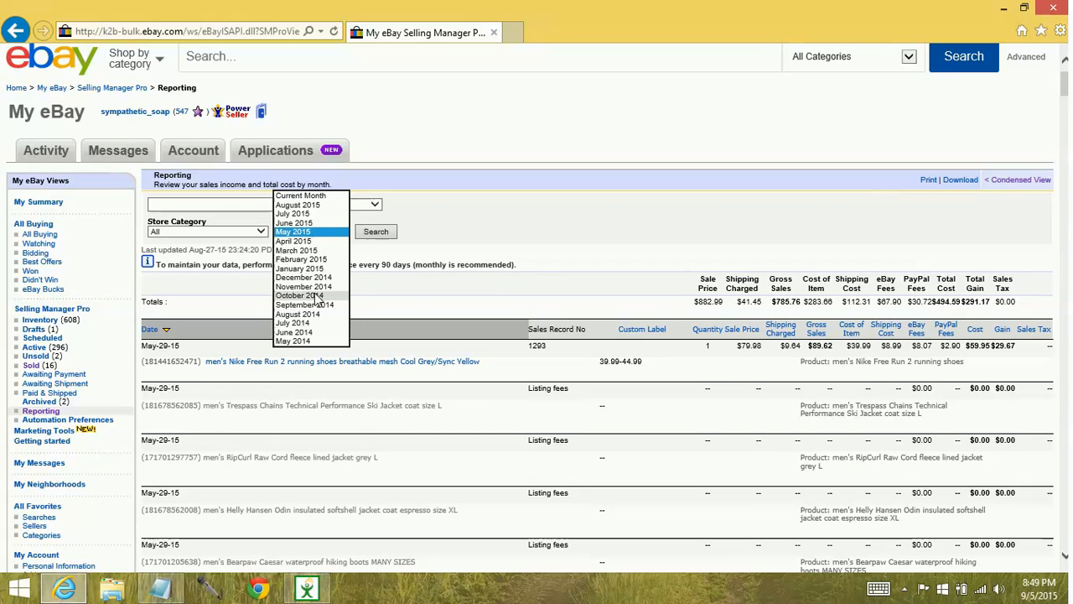
pyautogui.moveTo(295, 239)
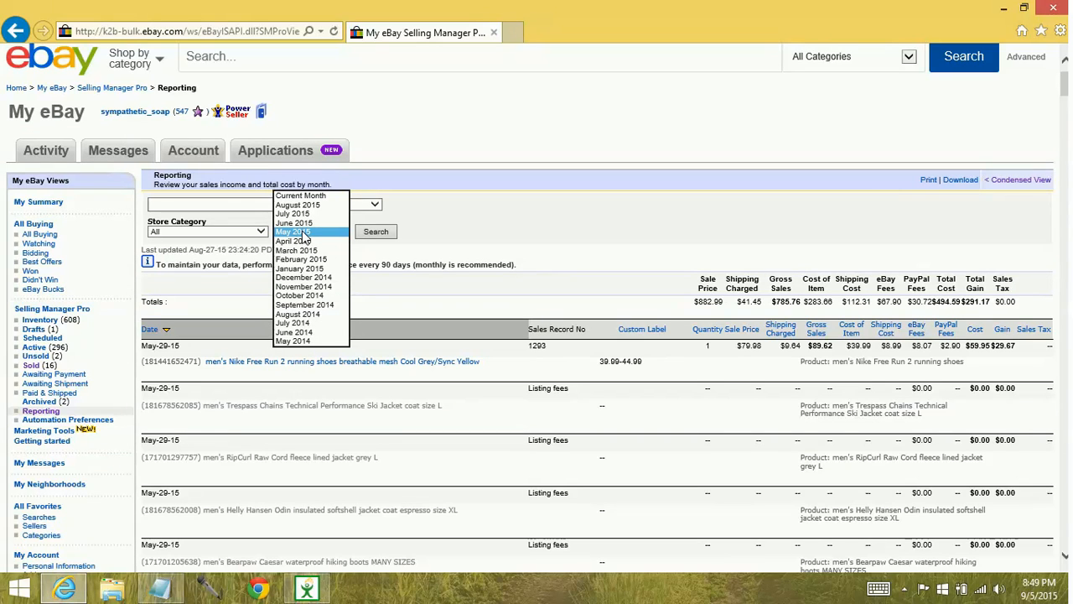
pyautogui.moveTo(322, 238)
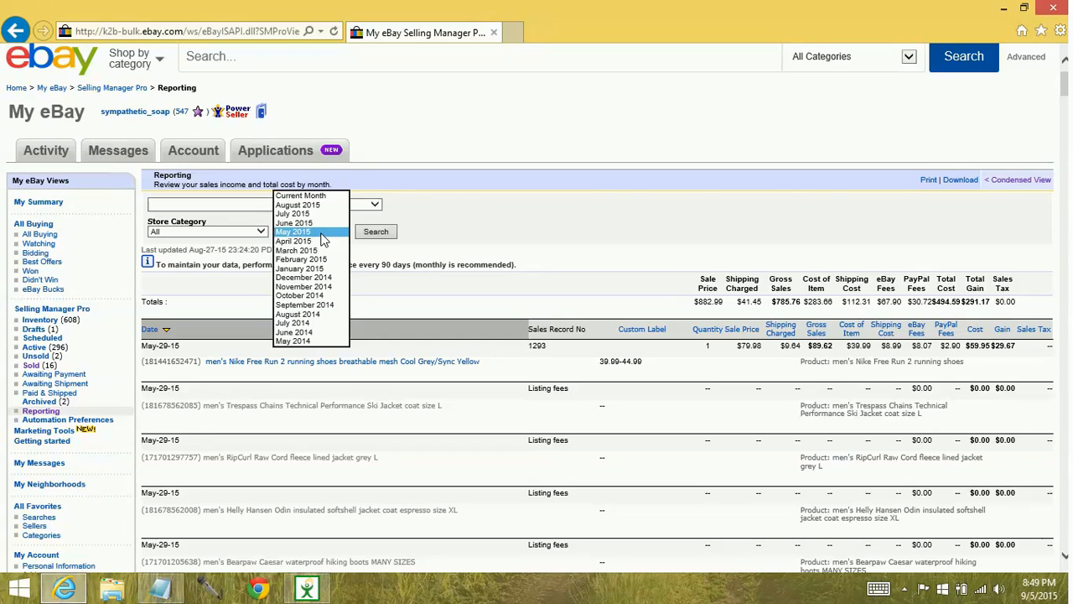
pyautogui.click(293, 231)
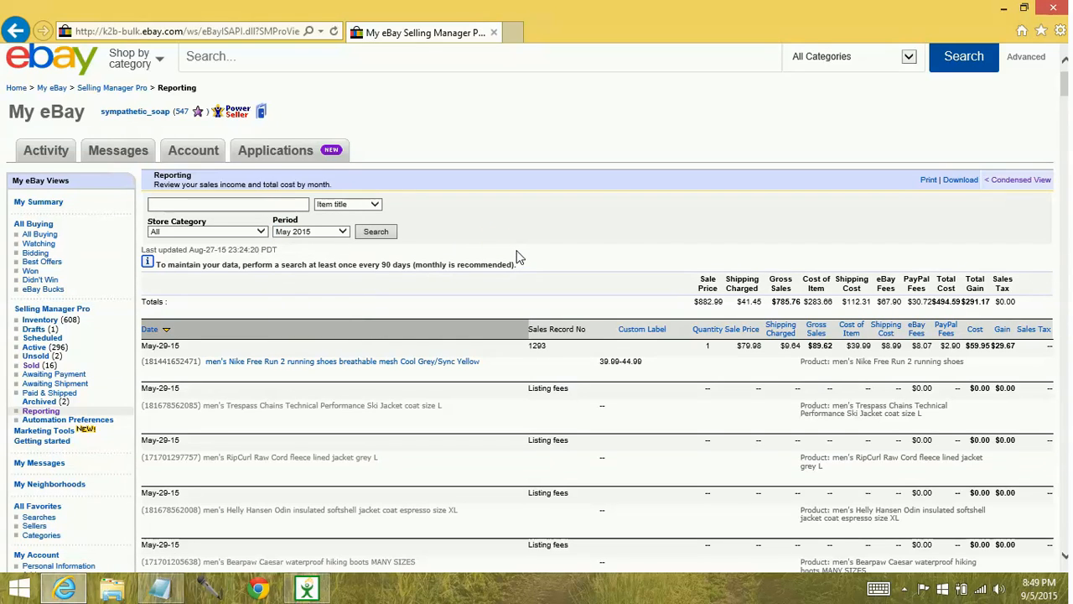